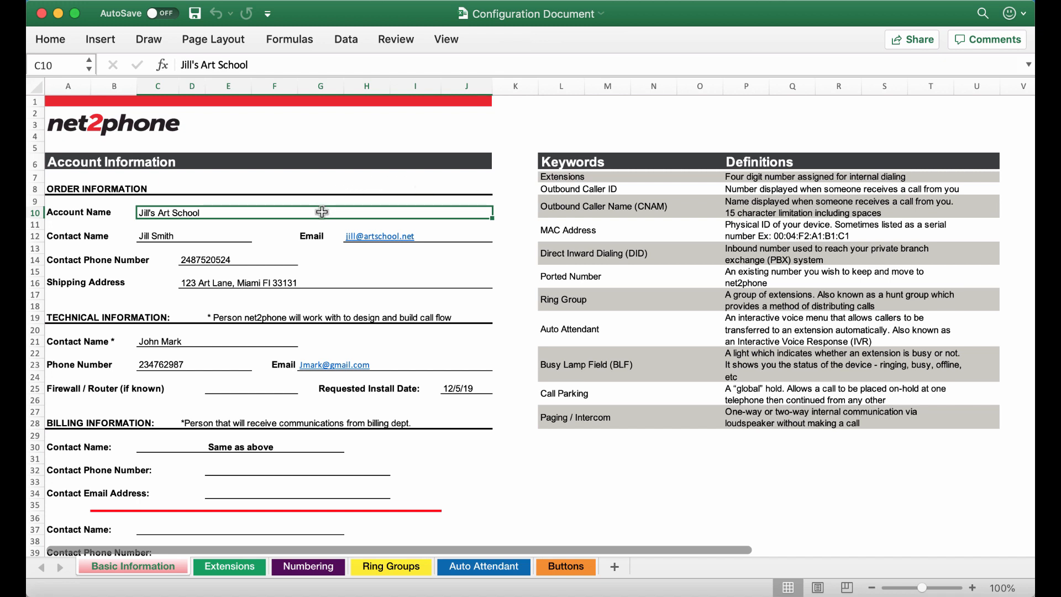
mouse_move(209, 223)
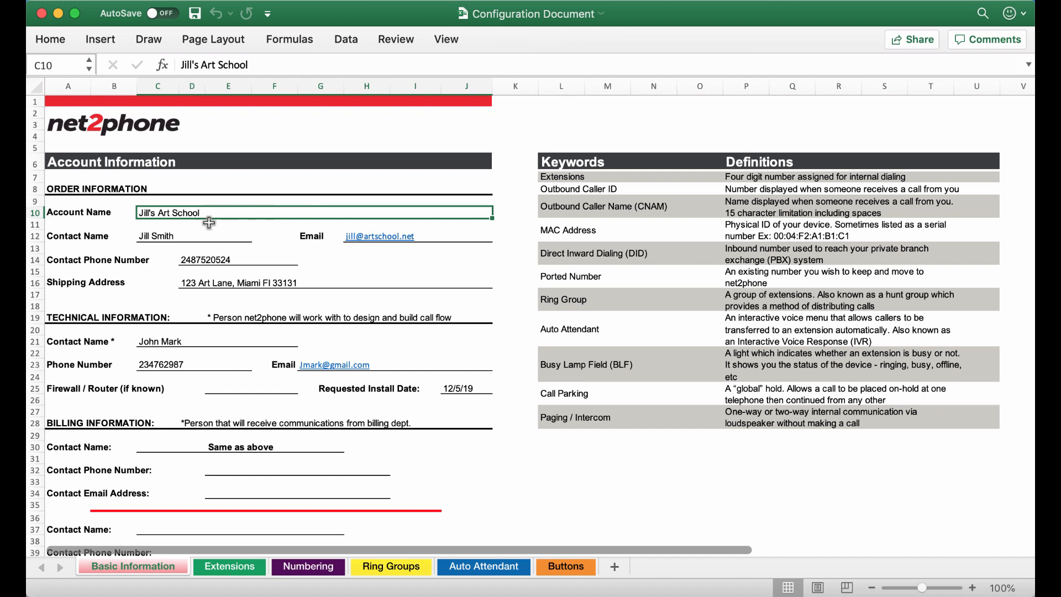
mouse_move(346, 209)
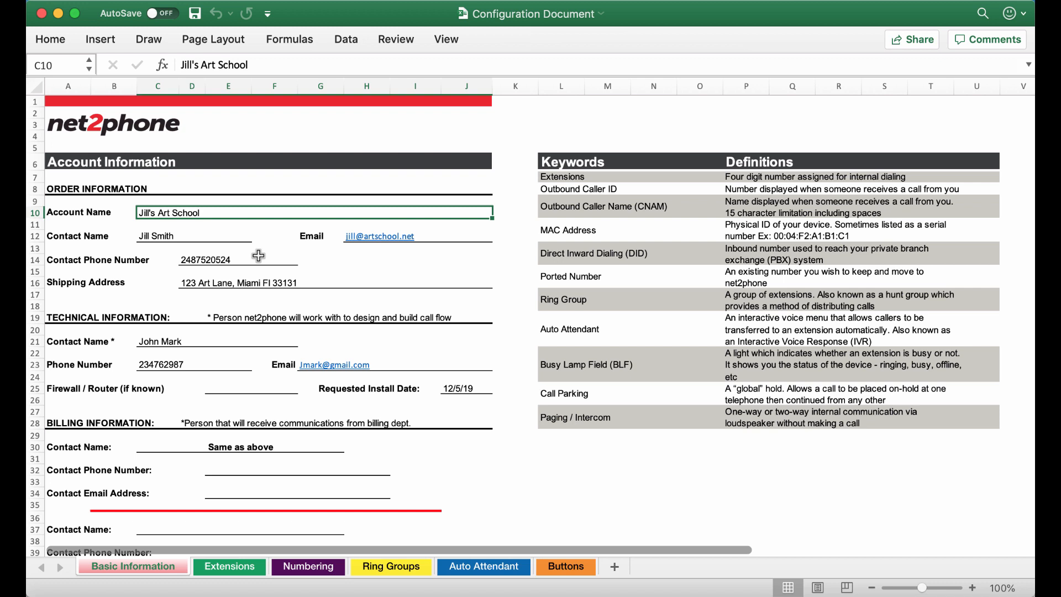
mouse_move(322, 282)
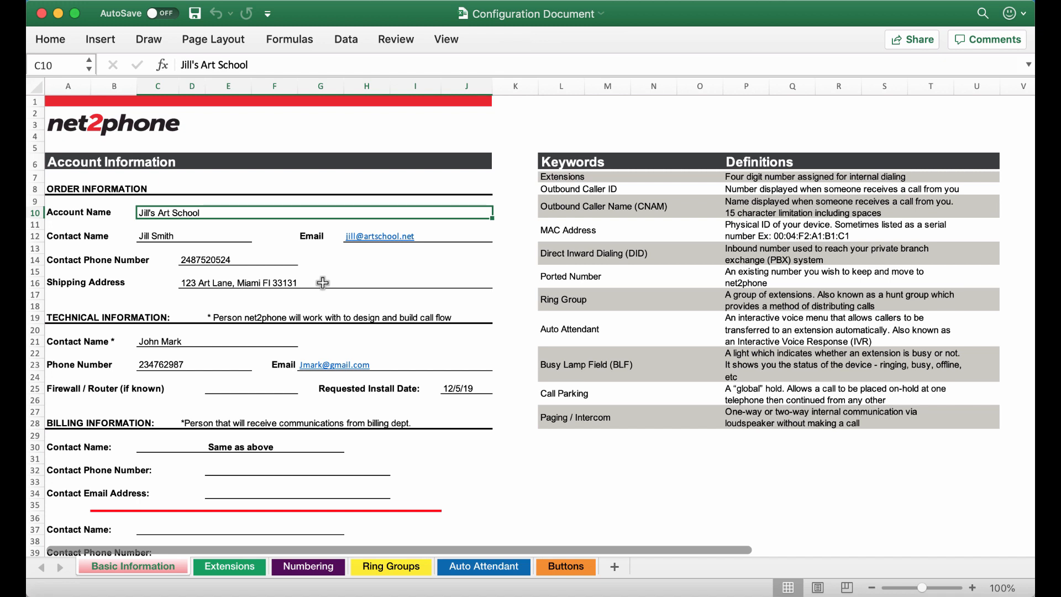
mouse_move(311, 321)
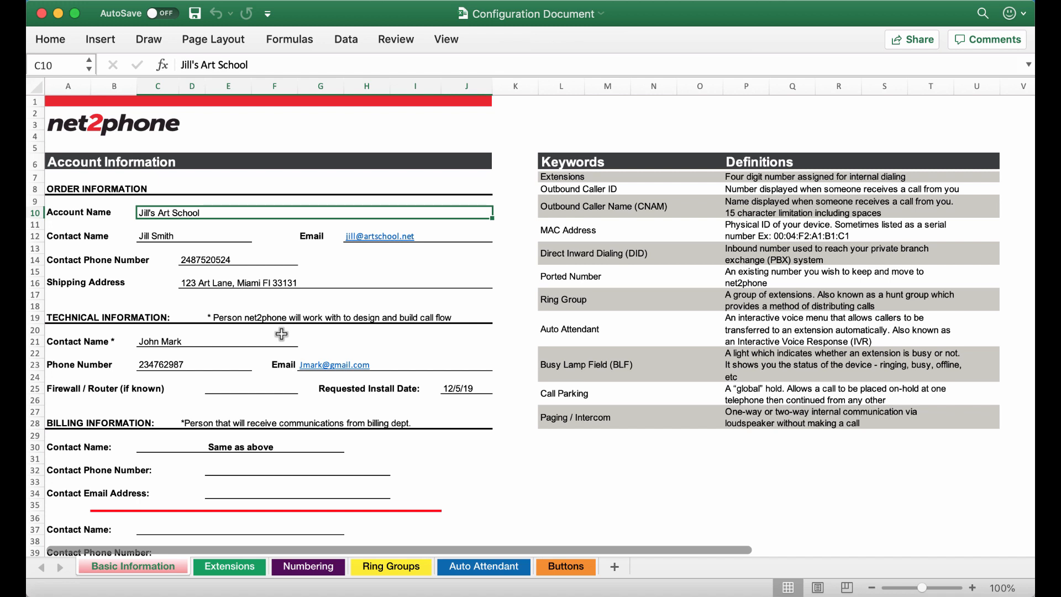
mouse_move(419, 384)
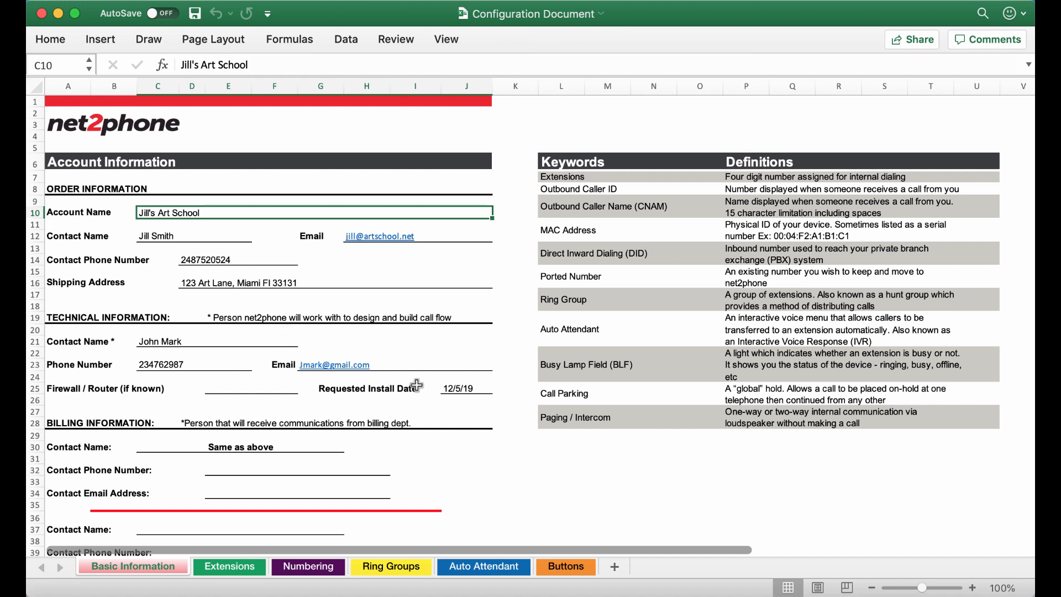
mouse_move(390, 462)
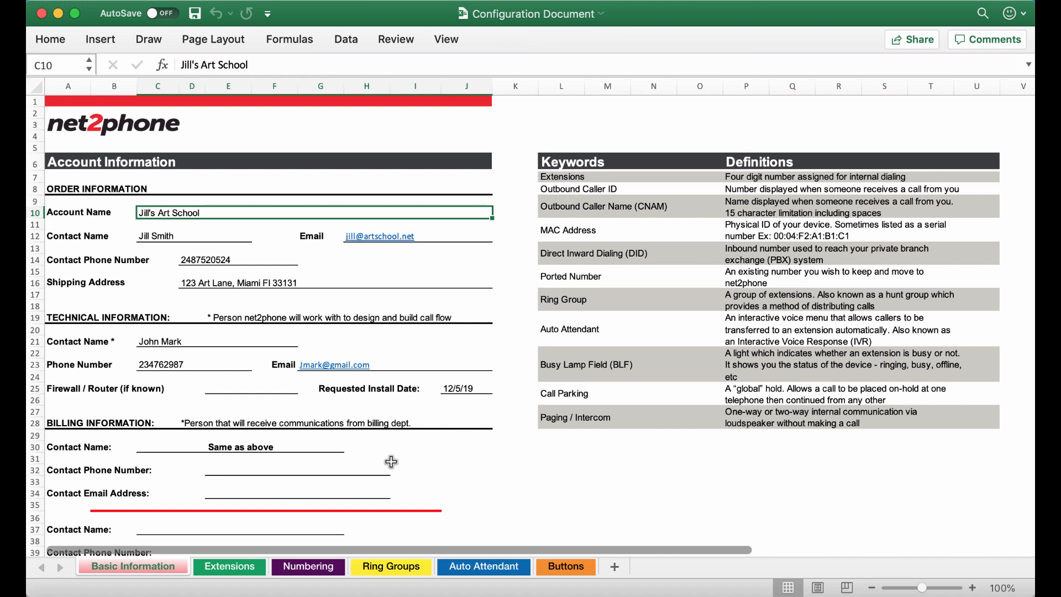
mouse_move(362, 486)
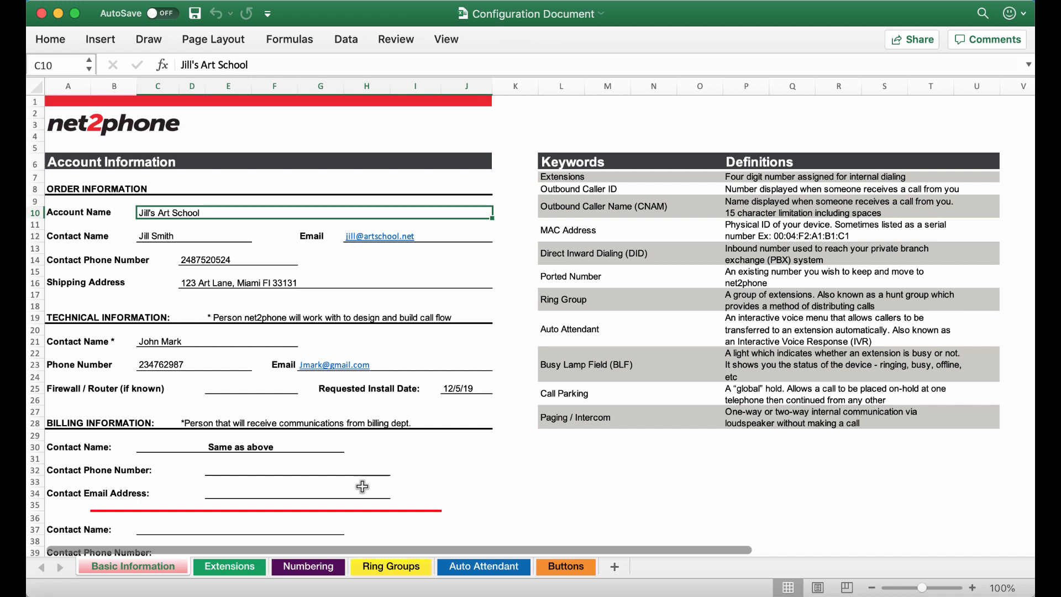
Switch to the Extensions sheet listing staff extensions 2001–2005 on VVX 450 phones
click(227, 566)
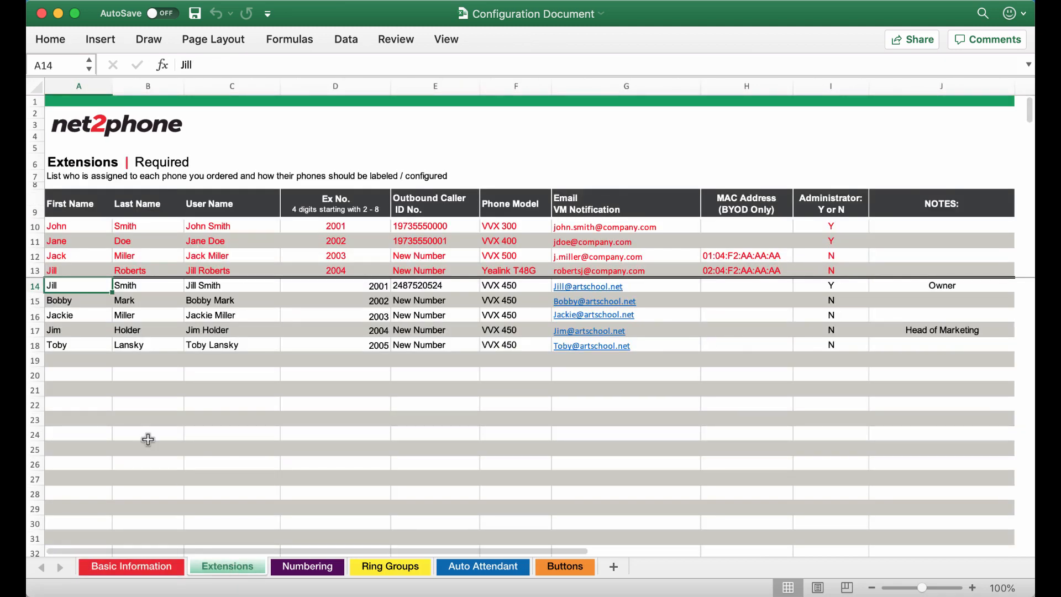
mouse_move(91, 285)
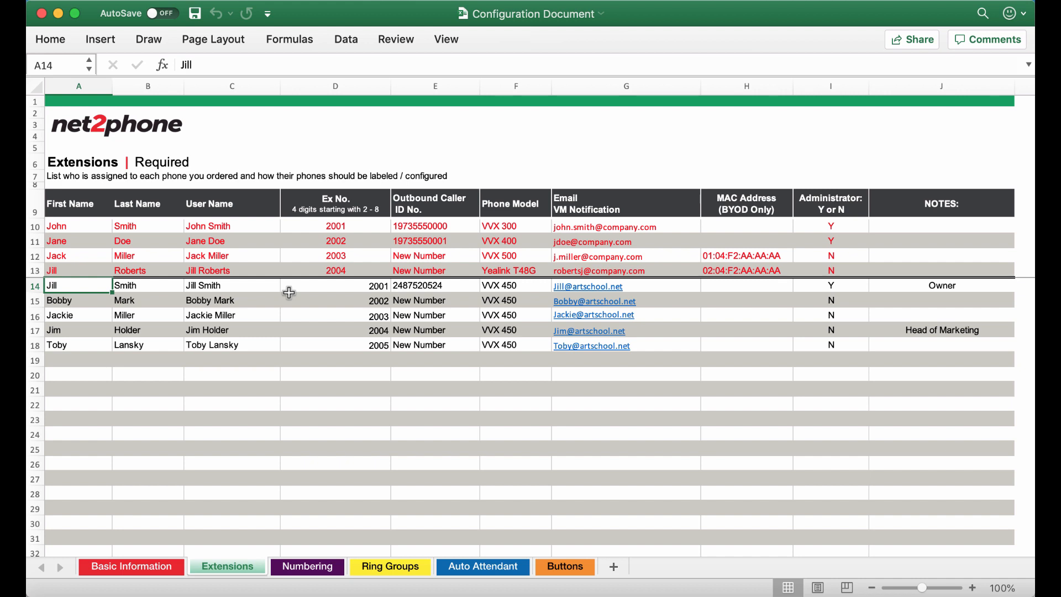
mouse_move(306, 348)
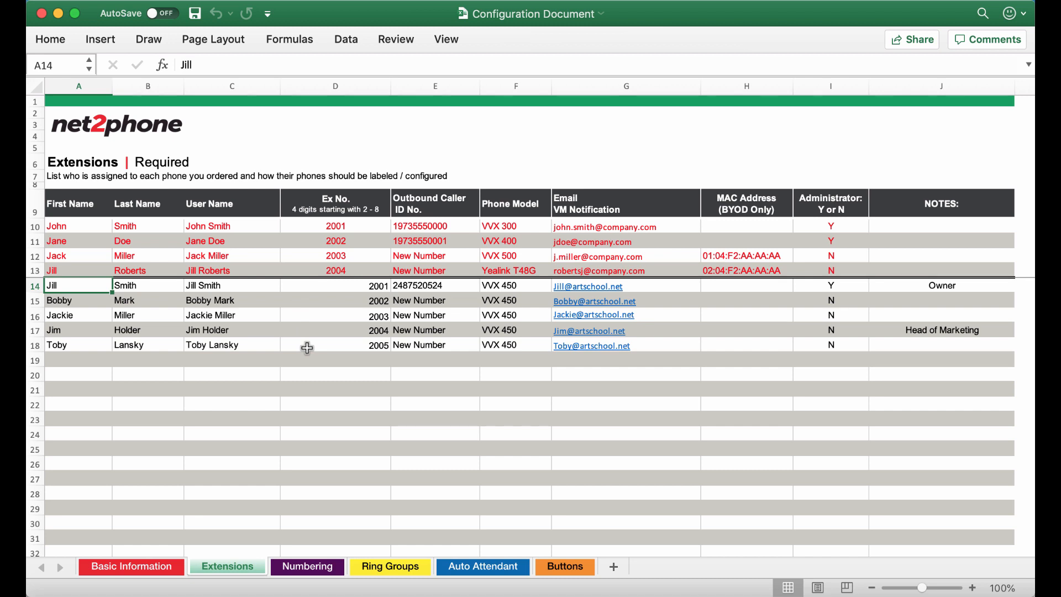
click(434, 285)
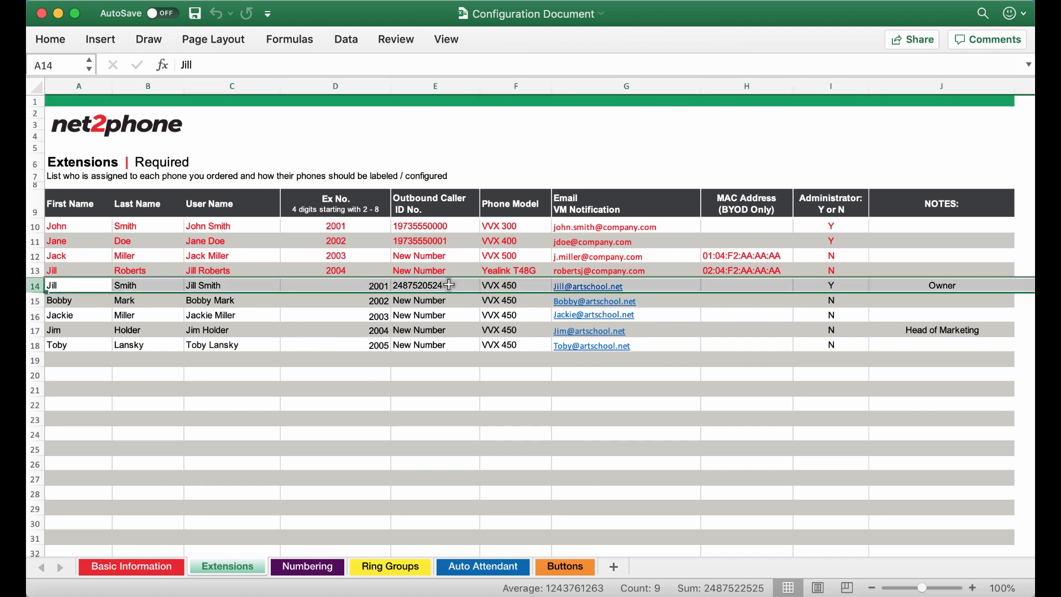
mouse_move(457, 285)
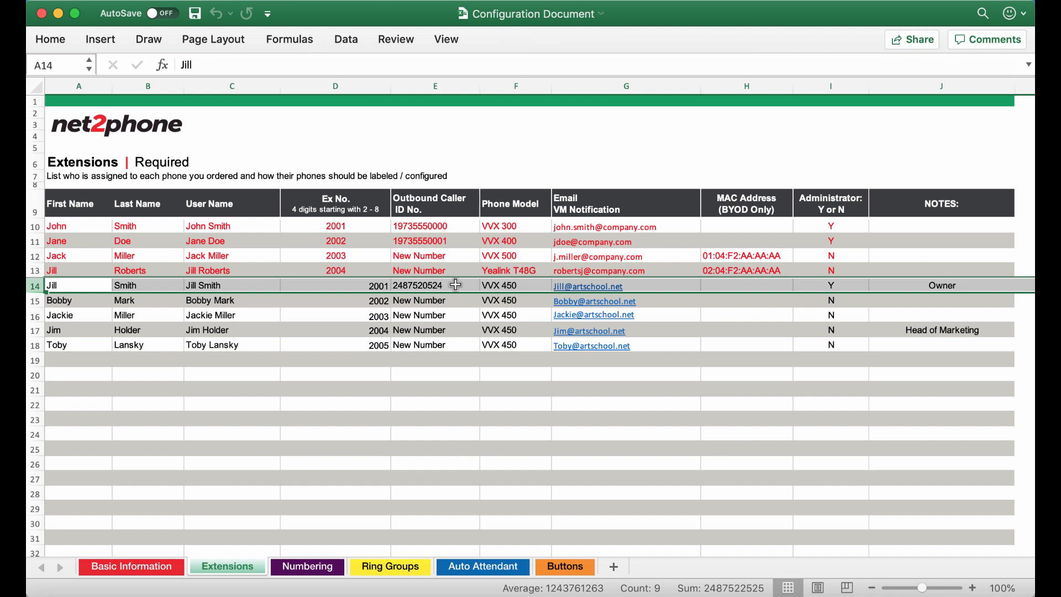
mouse_move(460, 300)
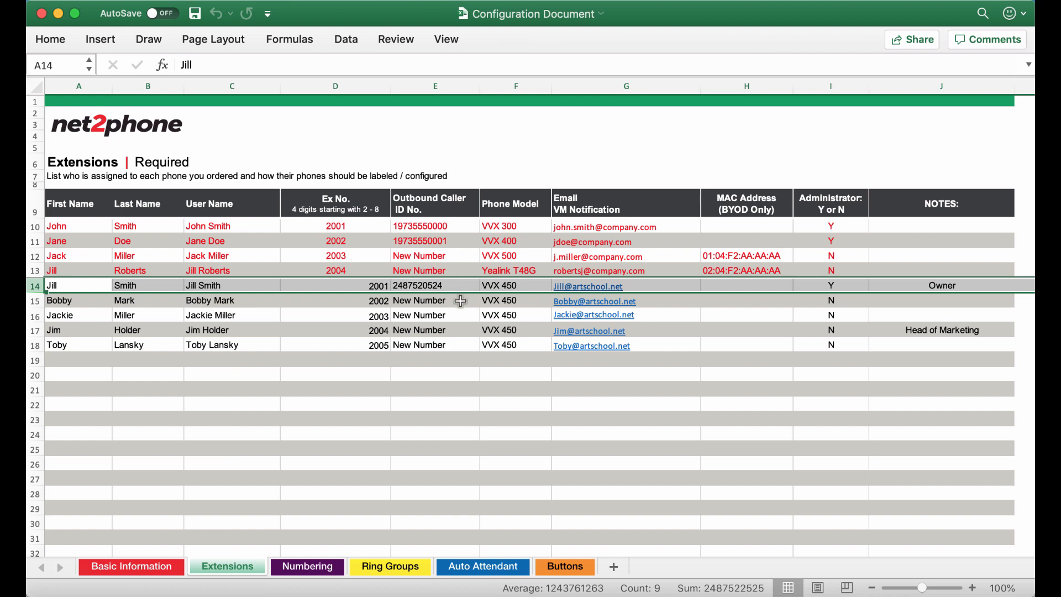
mouse_move(460, 345)
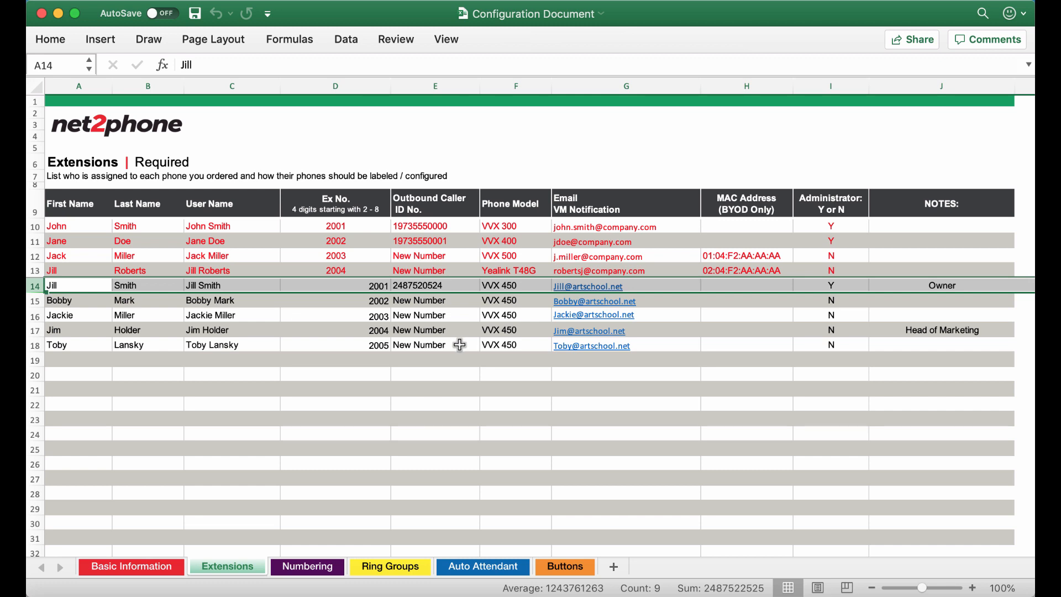
mouse_move(536, 284)
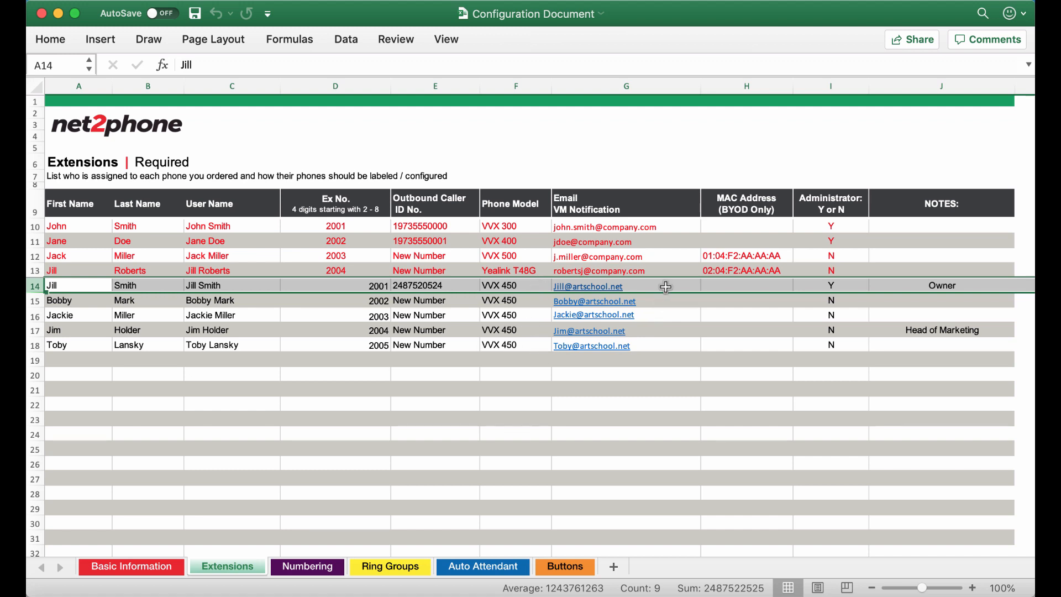
mouse_move(663, 340)
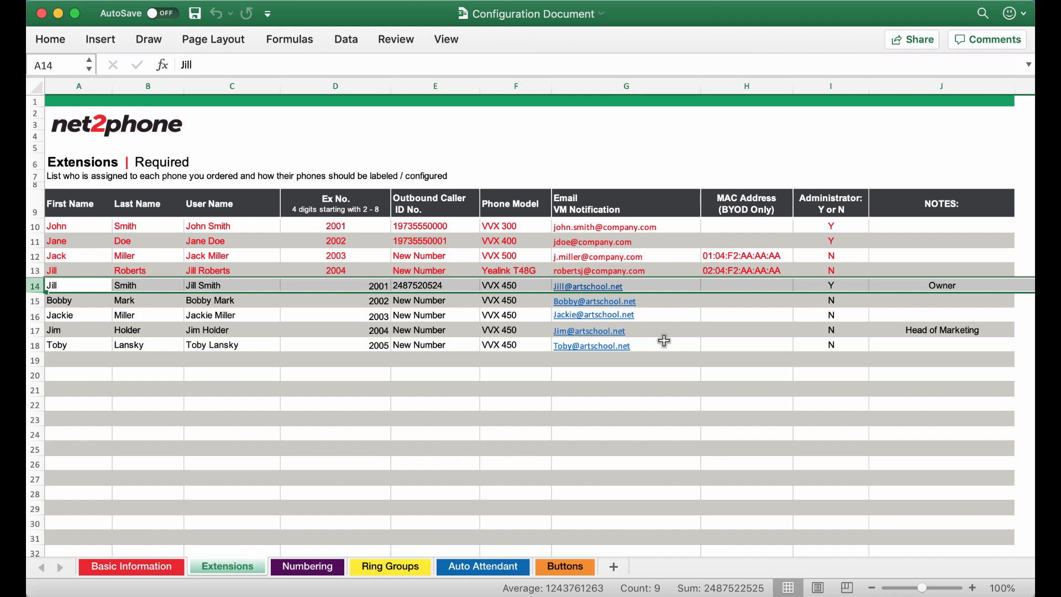
mouse_move(745, 292)
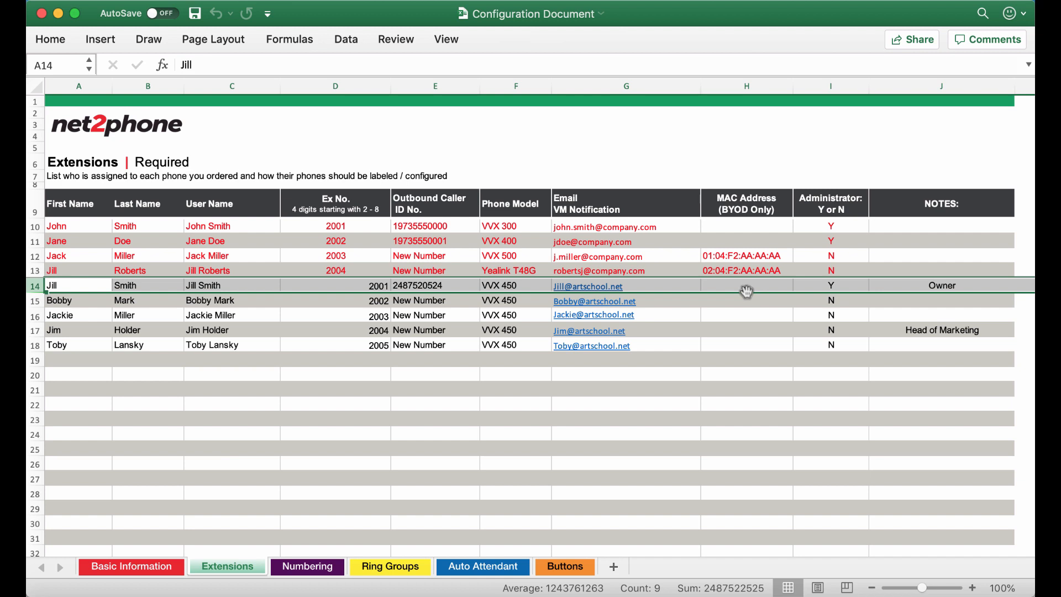
mouse_move(851, 283)
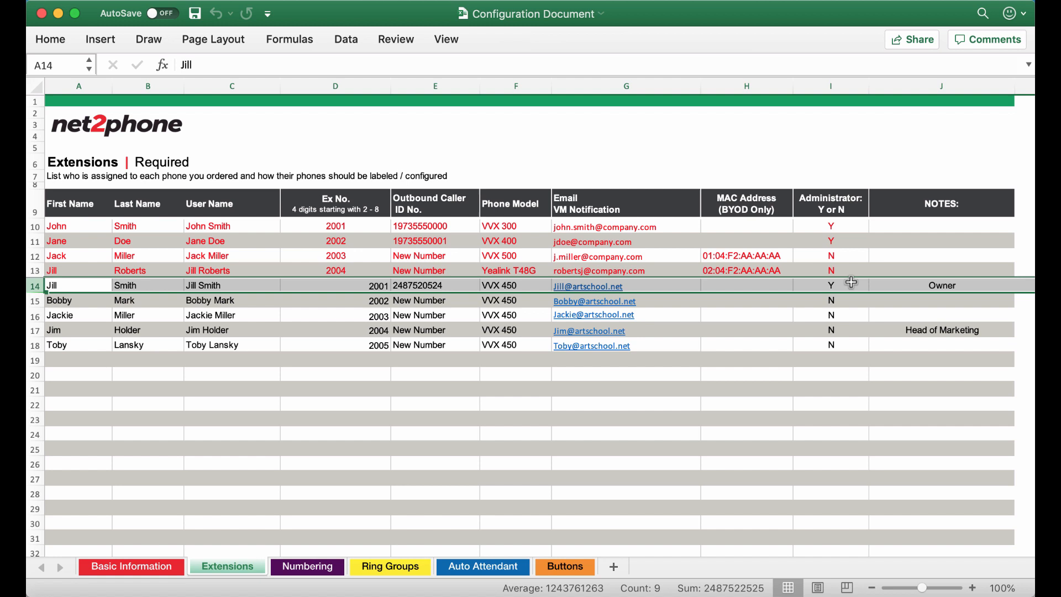
mouse_move(850, 345)
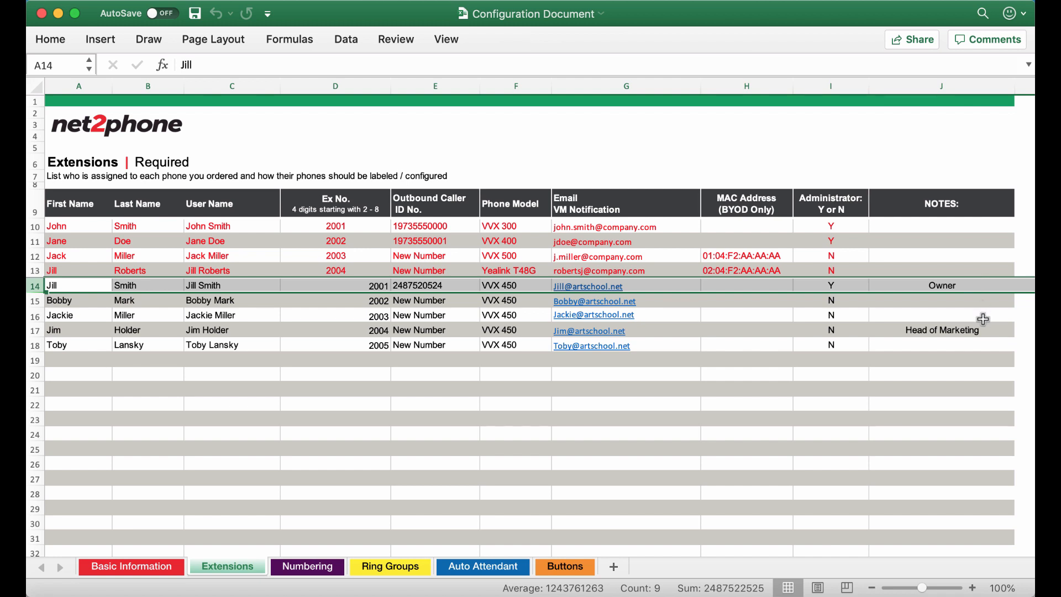
click(942, 329)
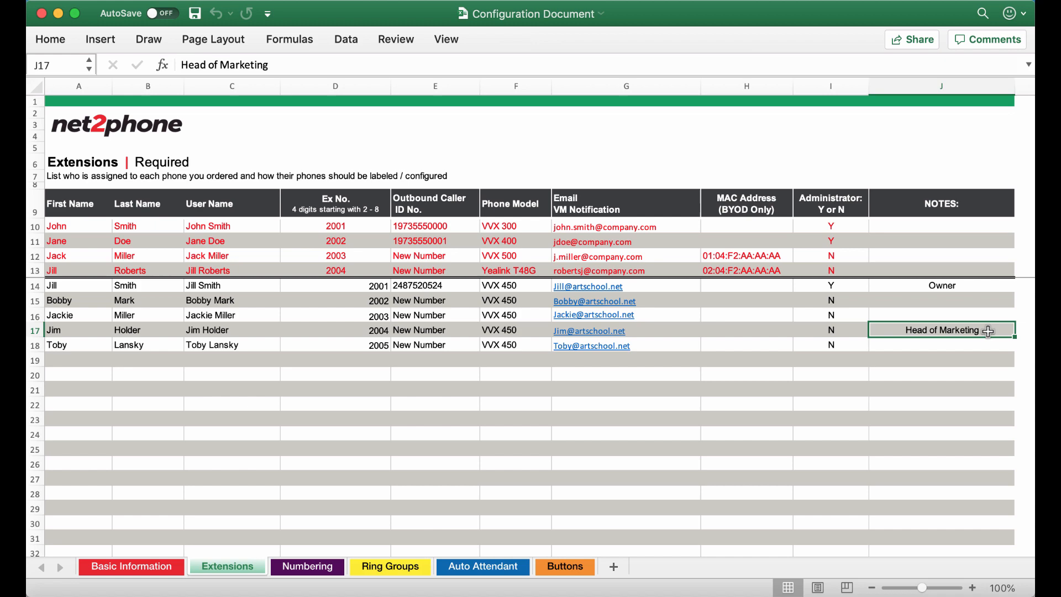
mouse_move(516, 411)
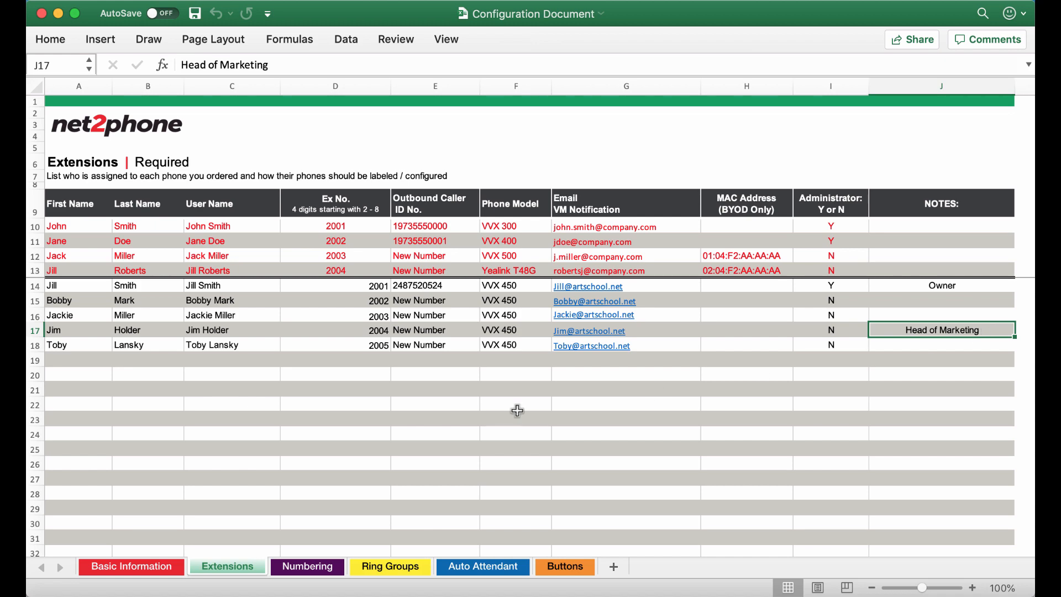
click(307, 566)
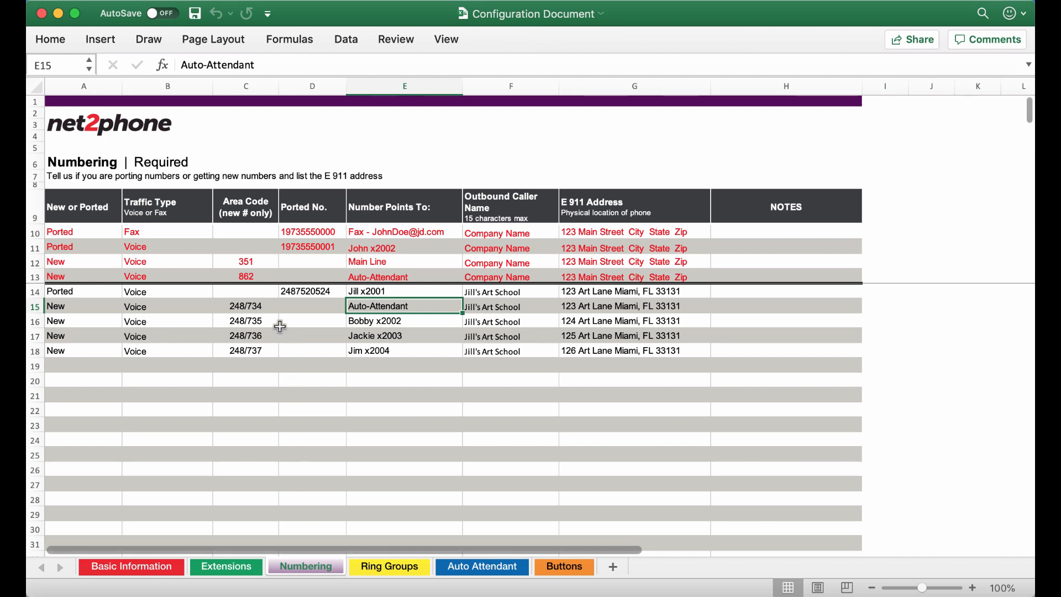
mouse_move(268, 291)
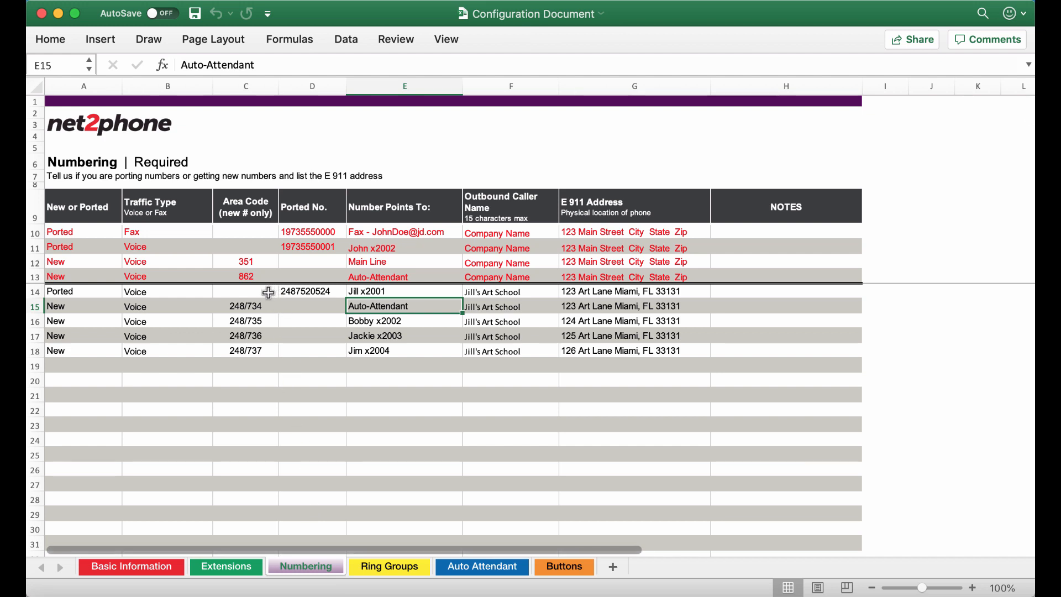
mouse_move(311, 291)
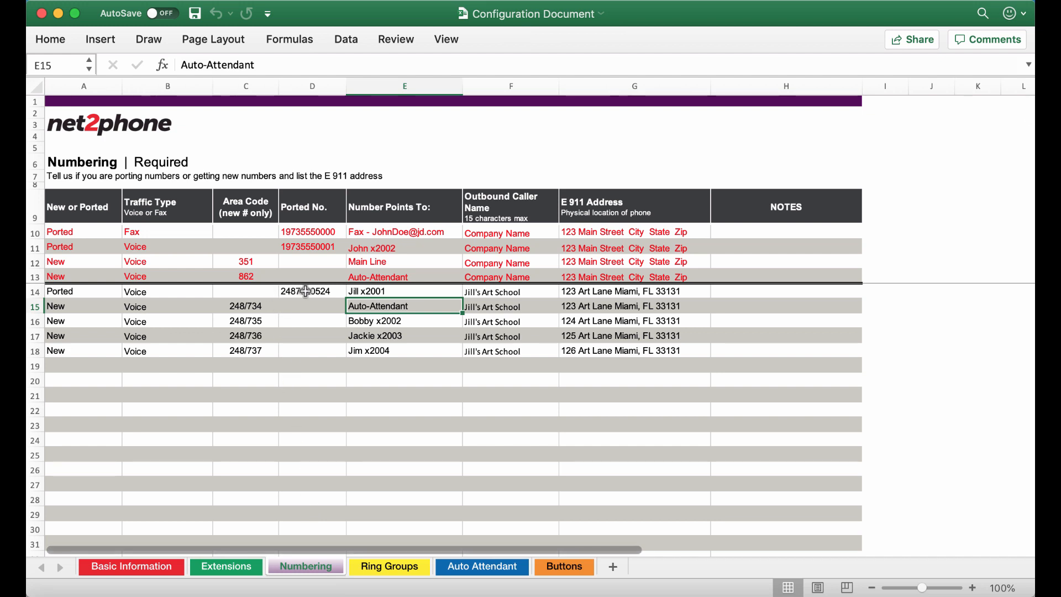
click(311, 291)
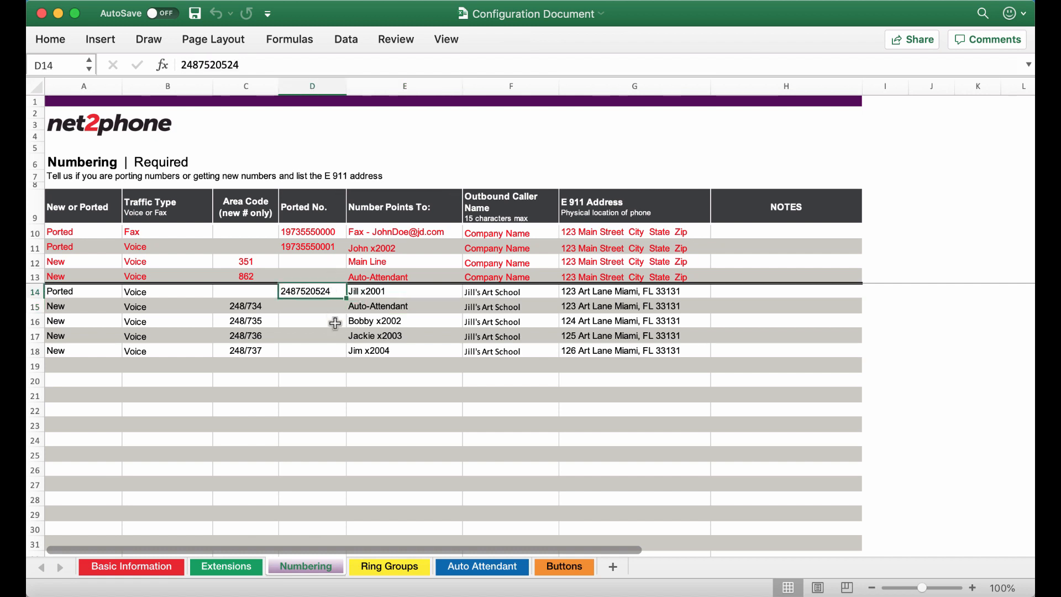
mouse_move(335, 329)
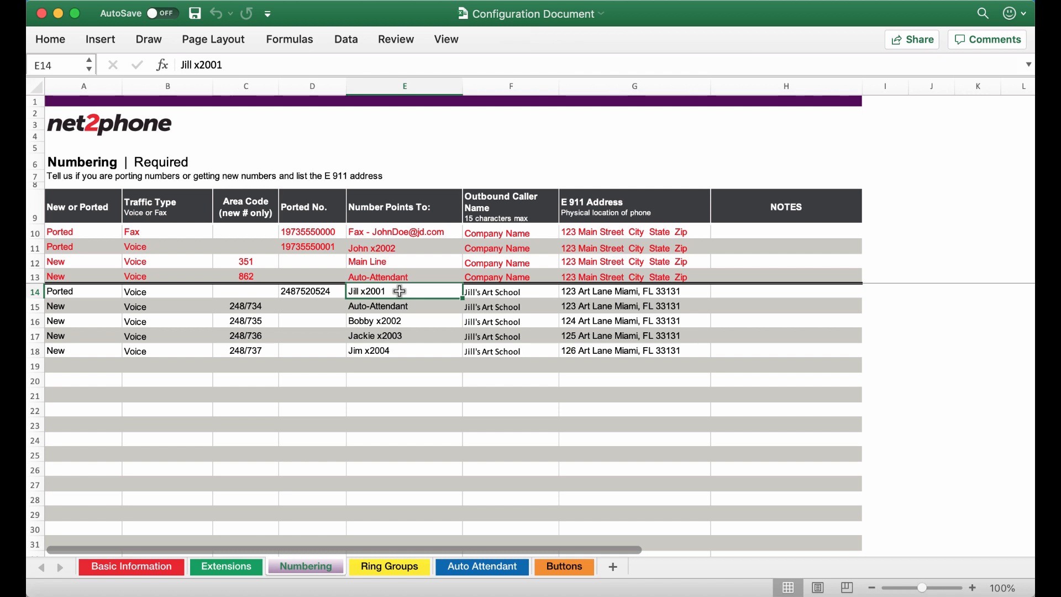
mouse_move(499, 292)
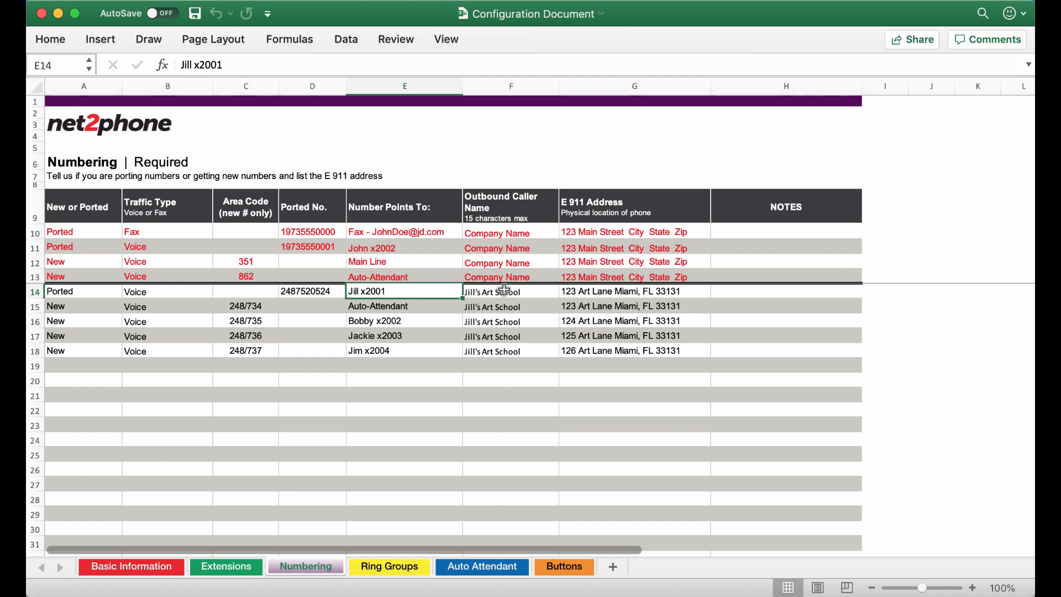
click(506, 291)
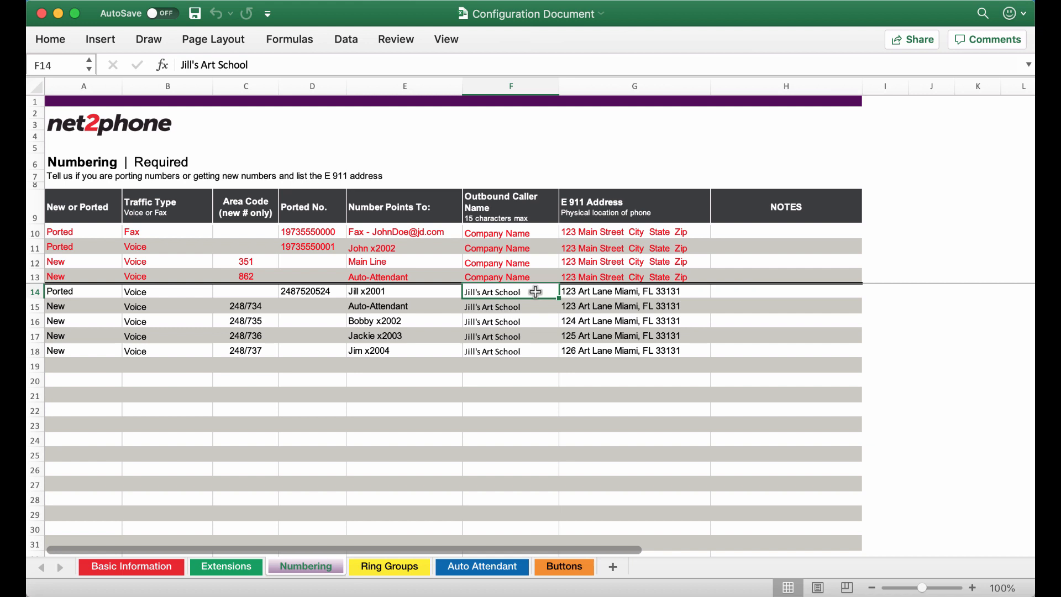
mouse_move(652, 292)
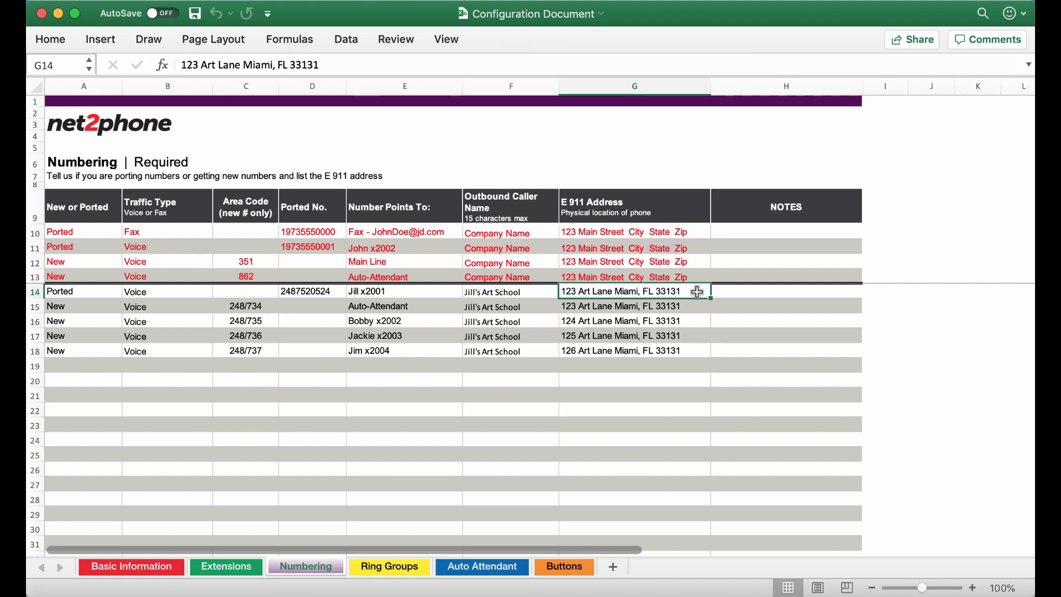
mouse_move(194, 311)
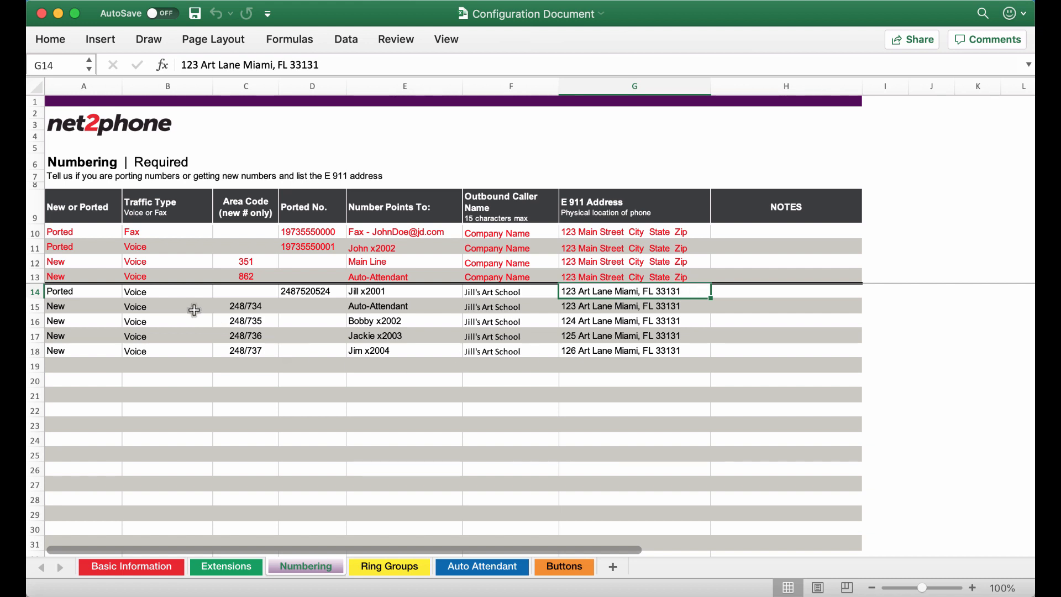
mouse_move(180, 307)
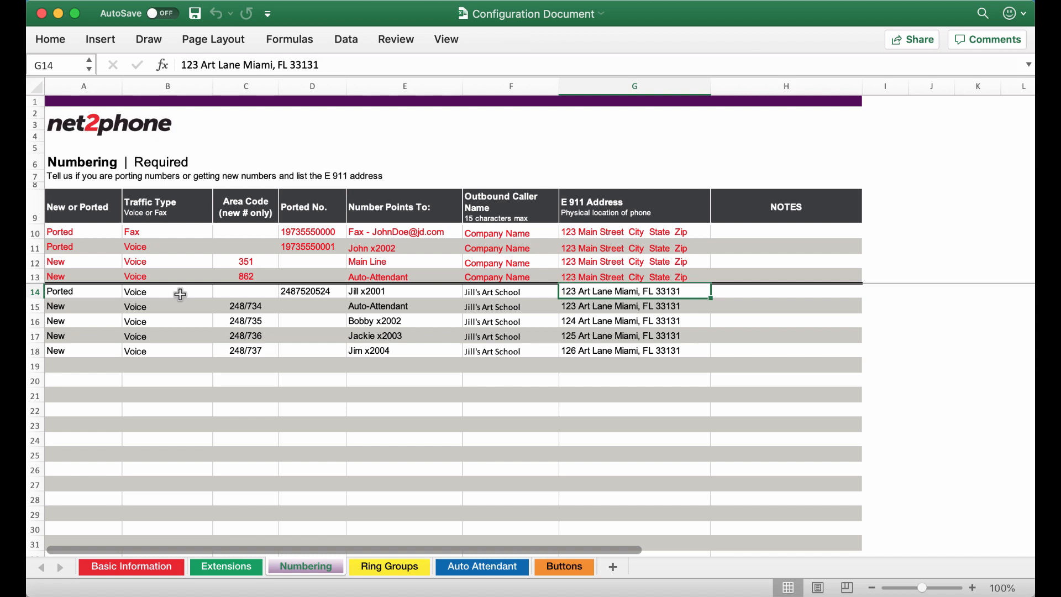
mouse_move(99, 305)
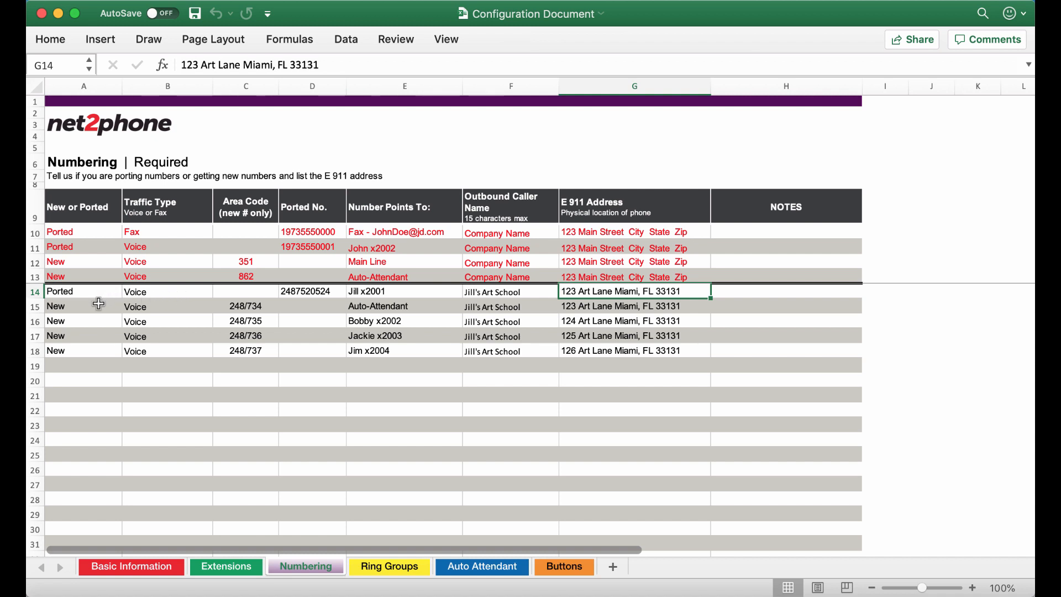
mouse_move(131, 364)
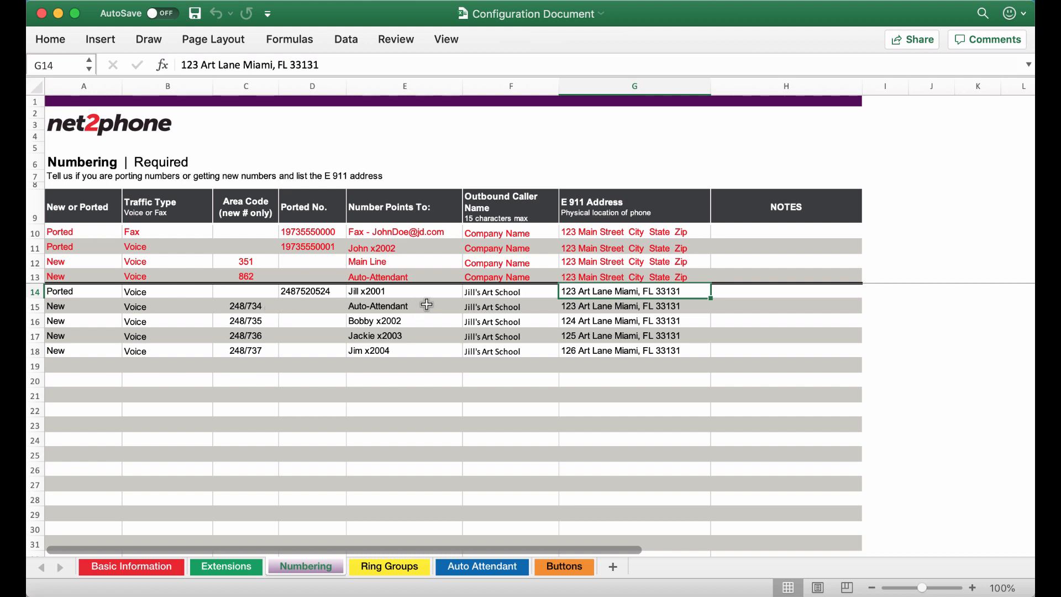
mouse_move(432, 306)
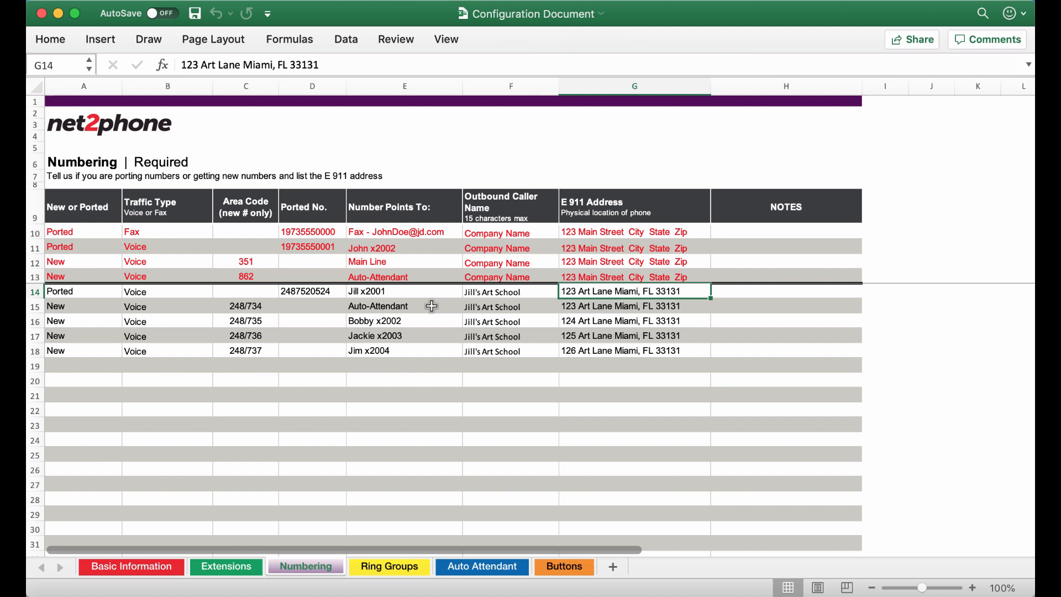
mouse_move(456, 348)
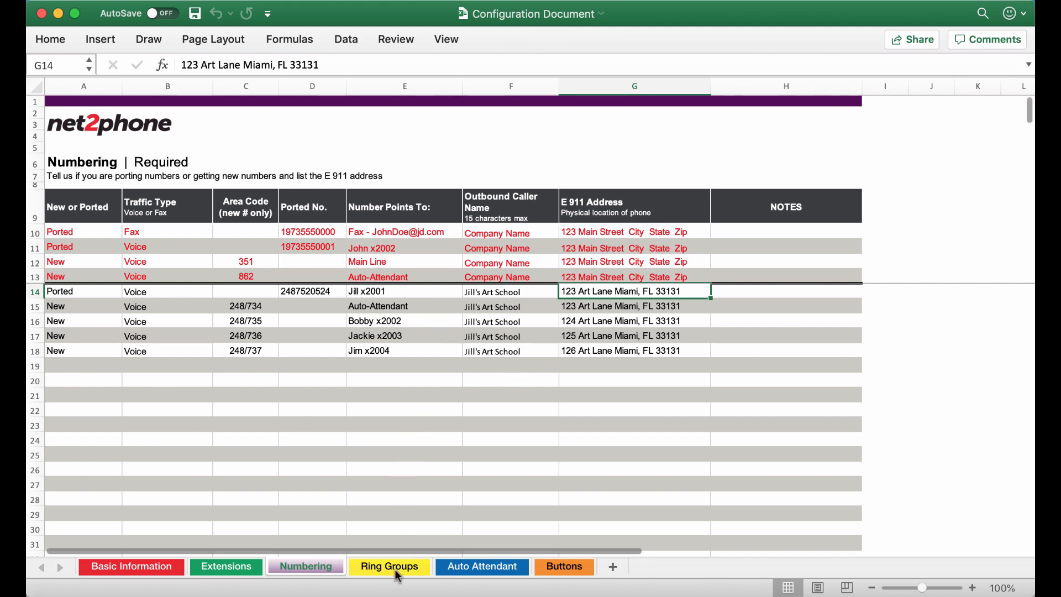
click(387, 566)
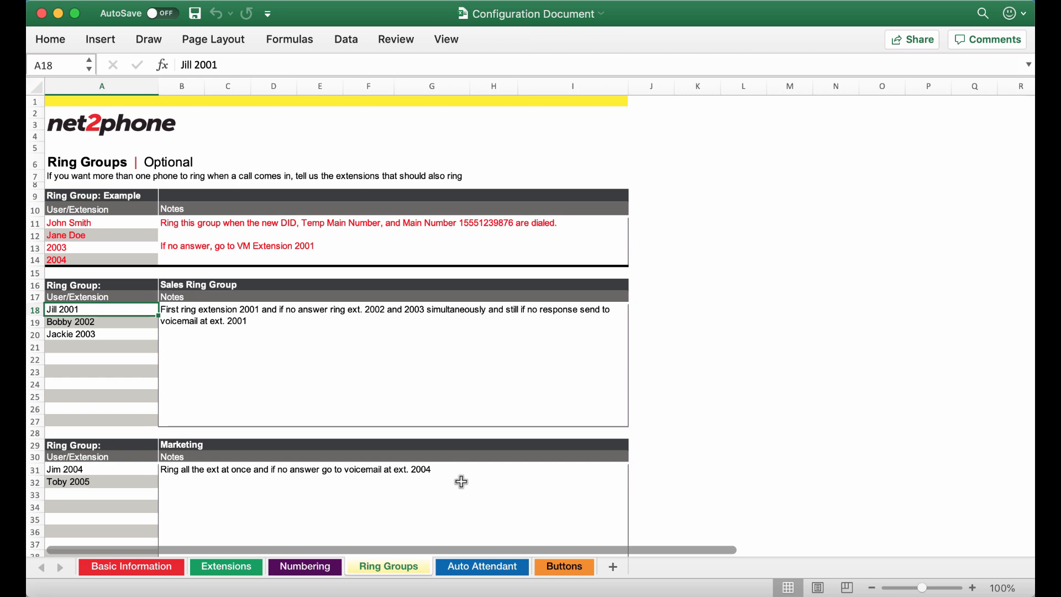
Review the Sales Ring Group name cell on the Ring Groups sheet
click(198, 285)
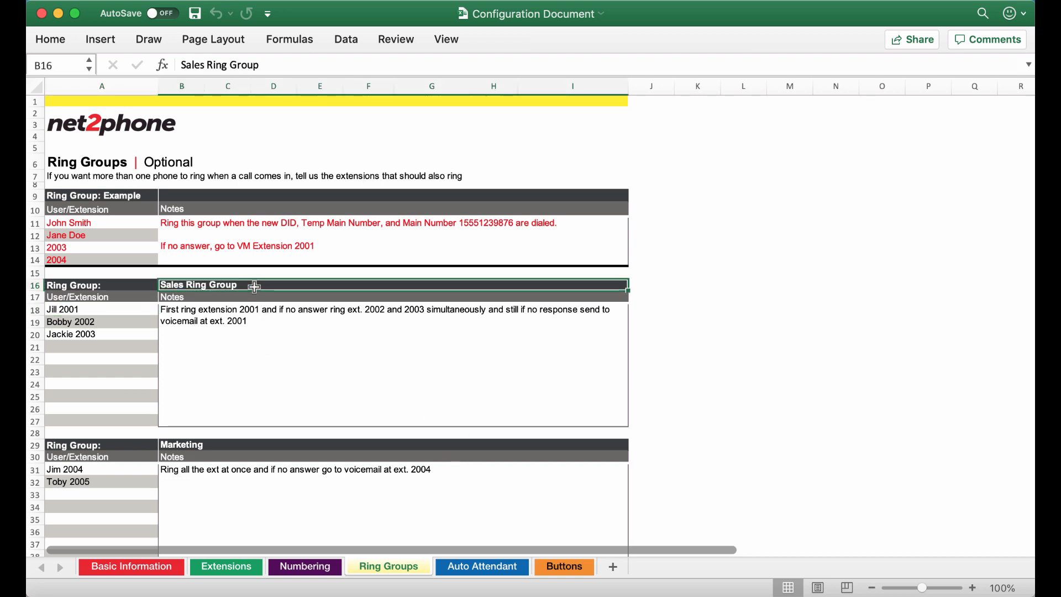
mouse_move(123, 348)
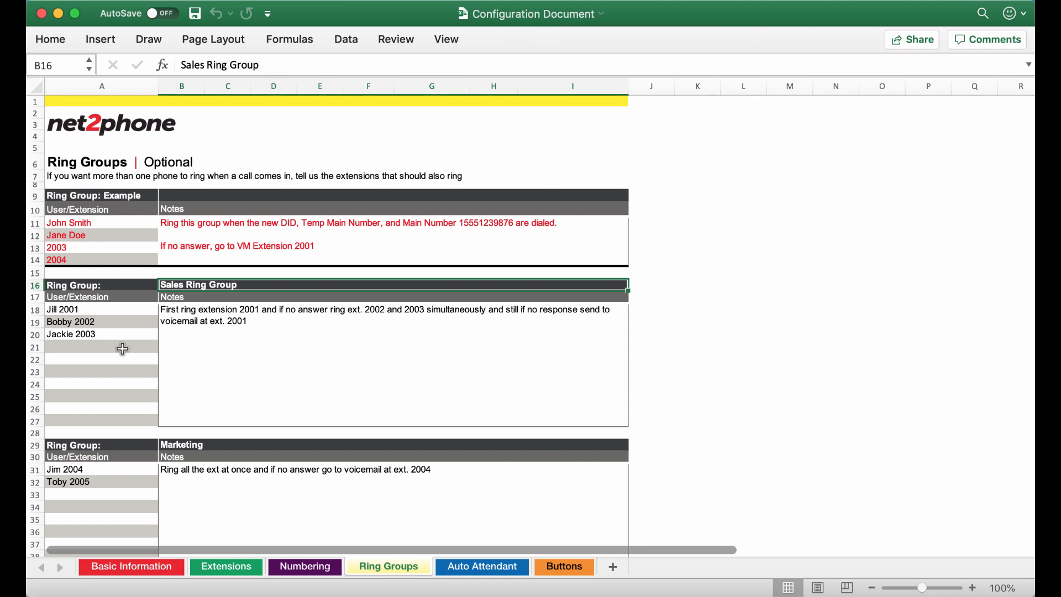
mouse_move(141, 329)
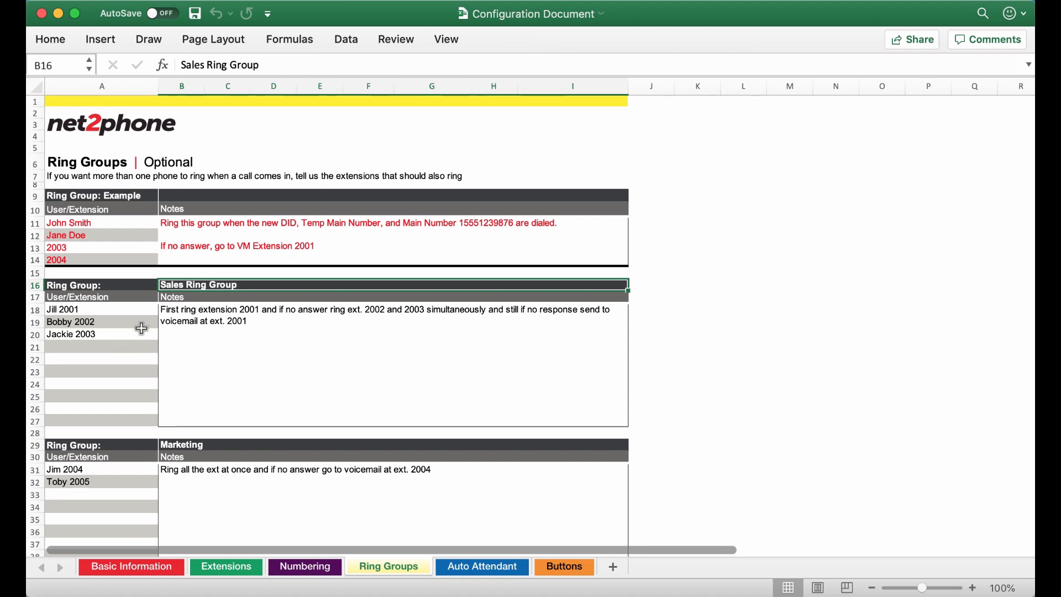
mouse_move(138, 323)
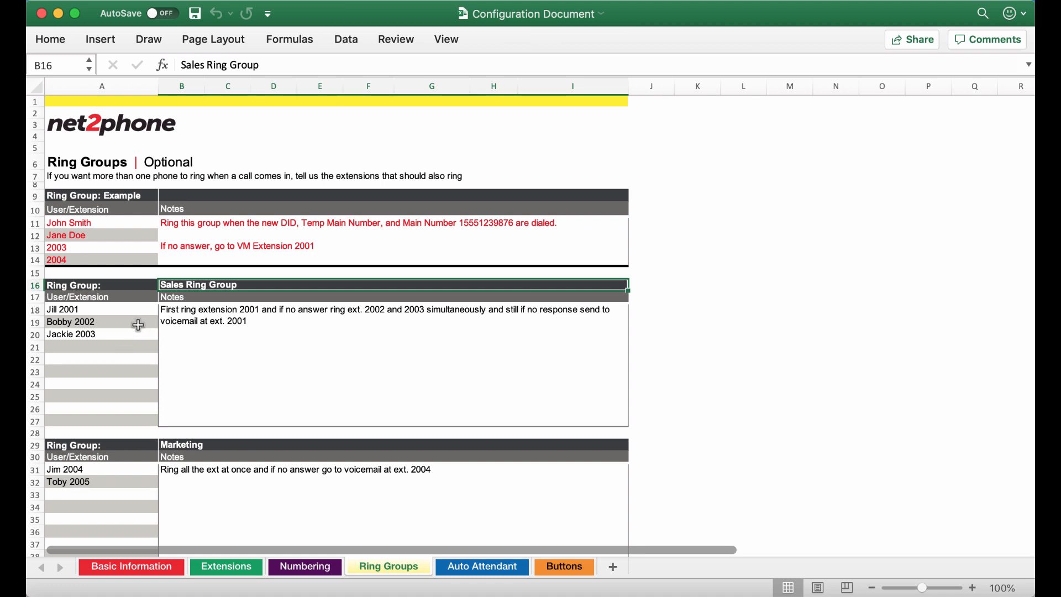
mouse_move(129, 336)
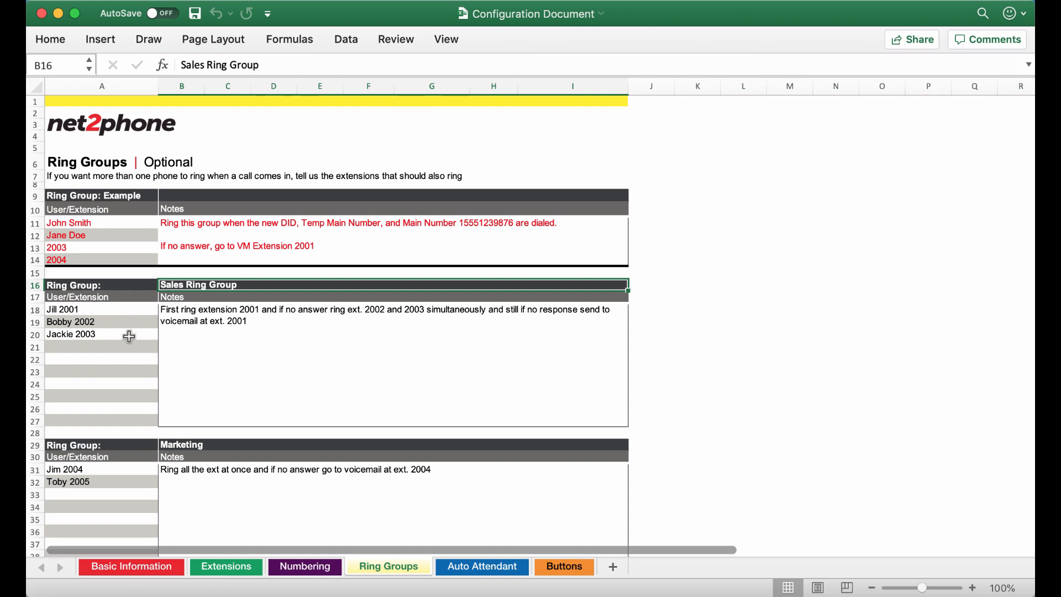
mouse_move(229, 358)
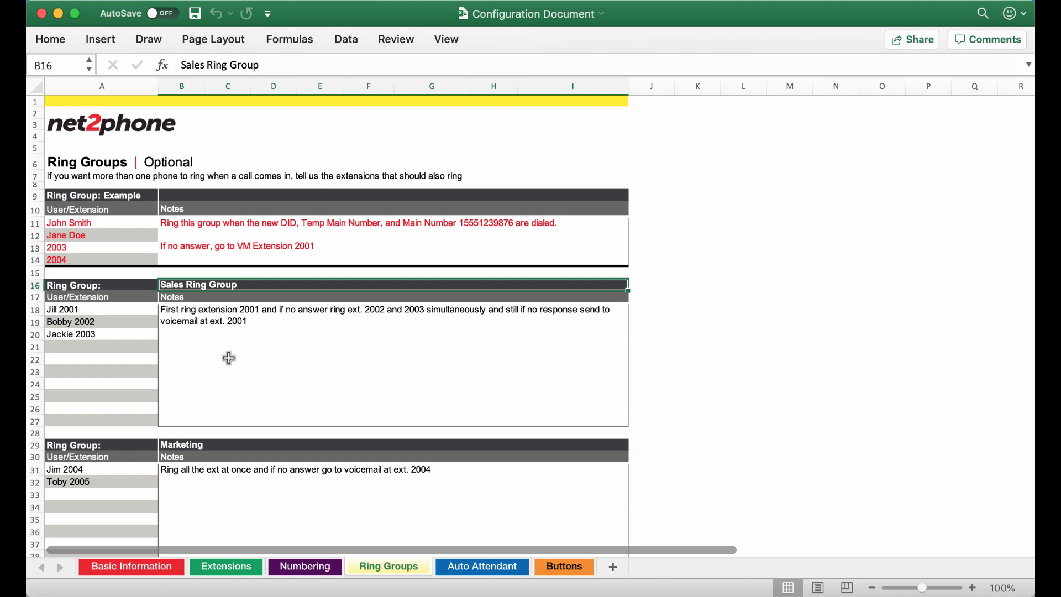
mouse_move(271, 396)
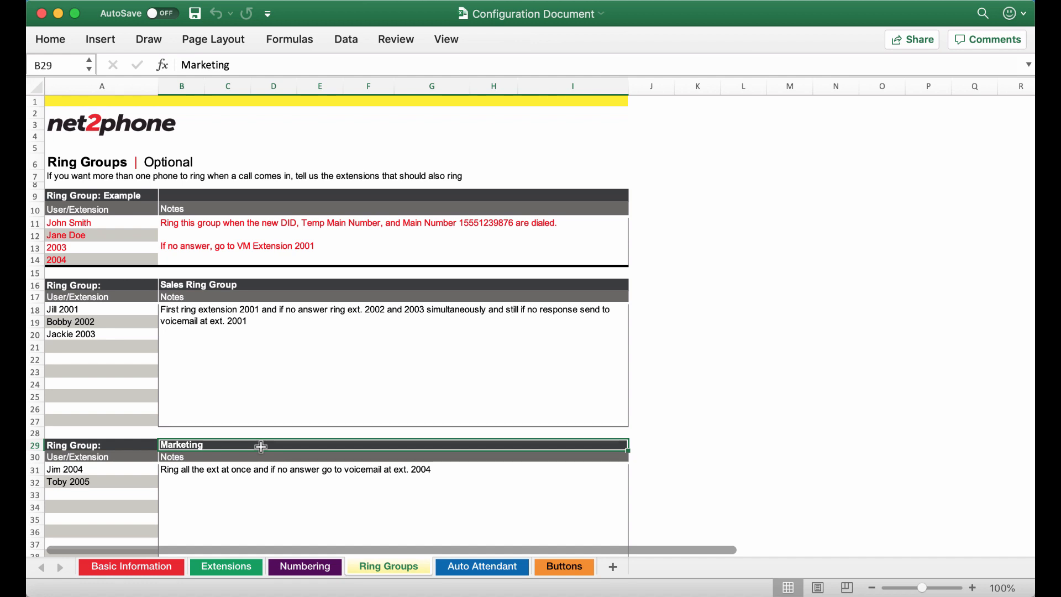
mouse_move(255, 495)
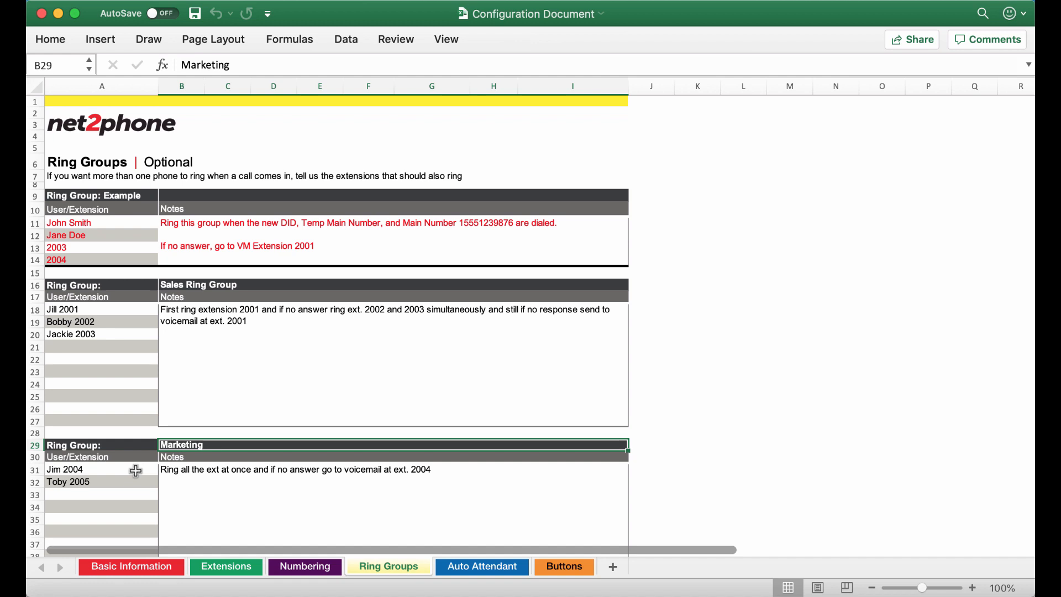
mouse_move(325, 509)
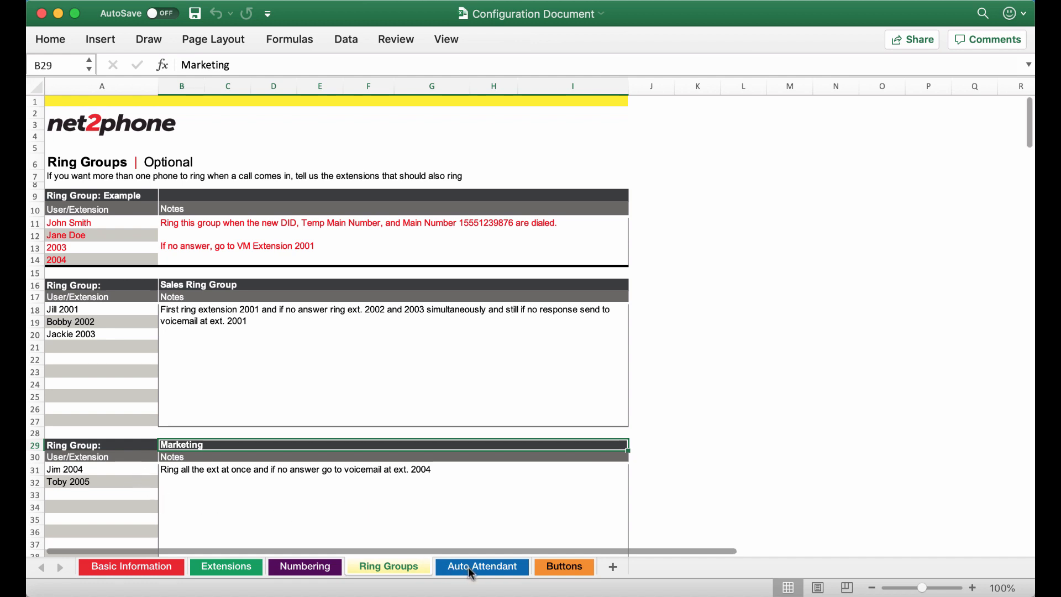
click(481, 566)
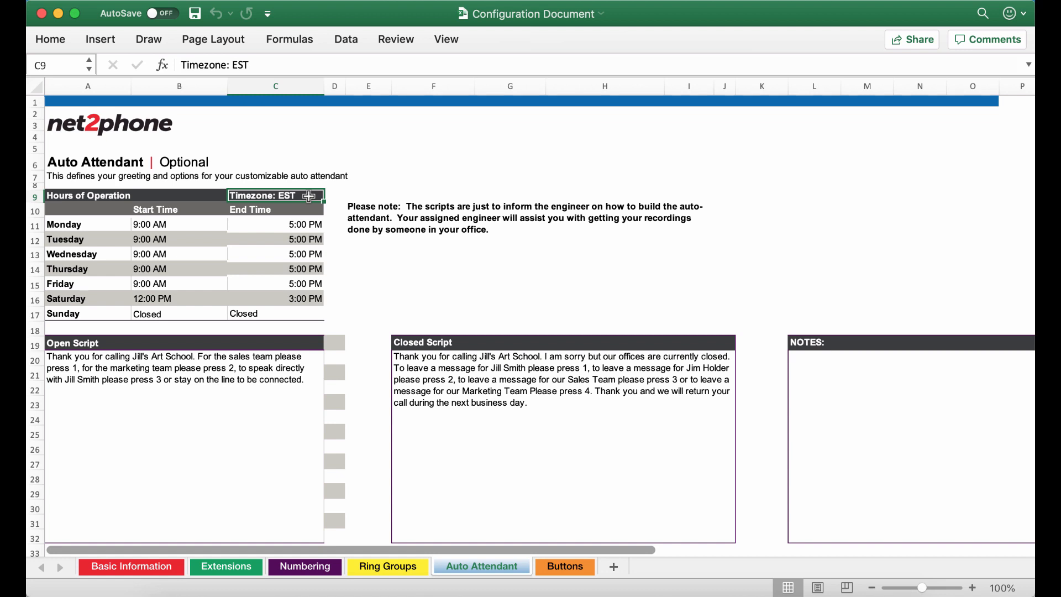
mouse_move(198, 228)
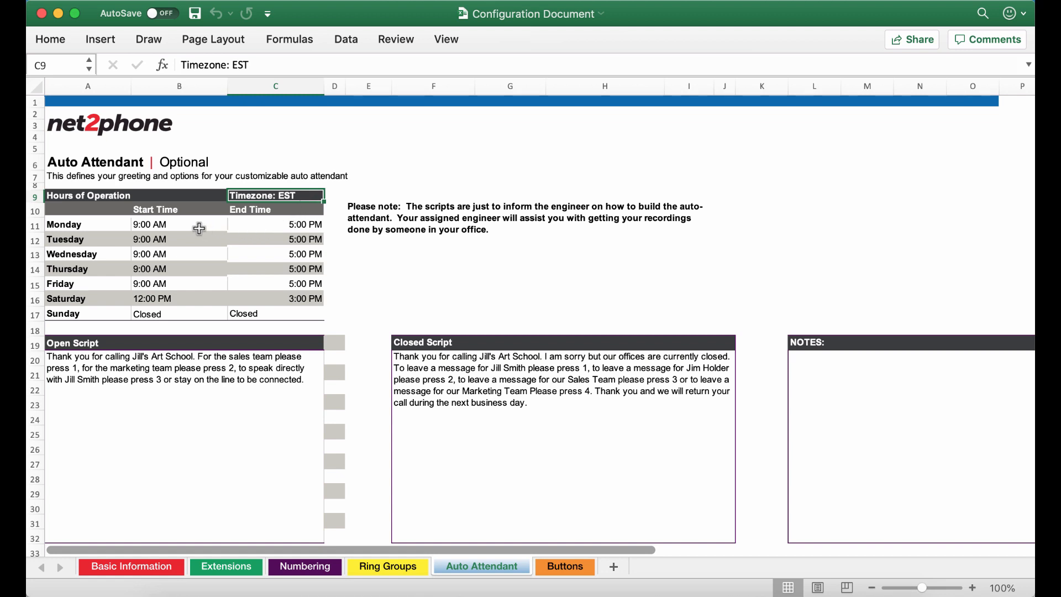
mouse_move(202, 299)
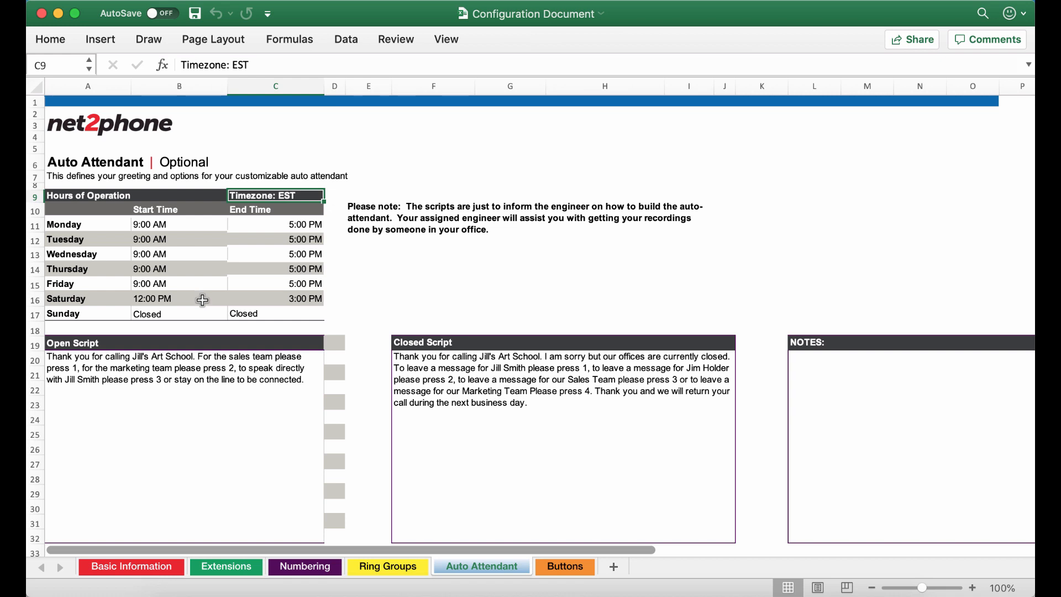
mouse_move(264, 313)
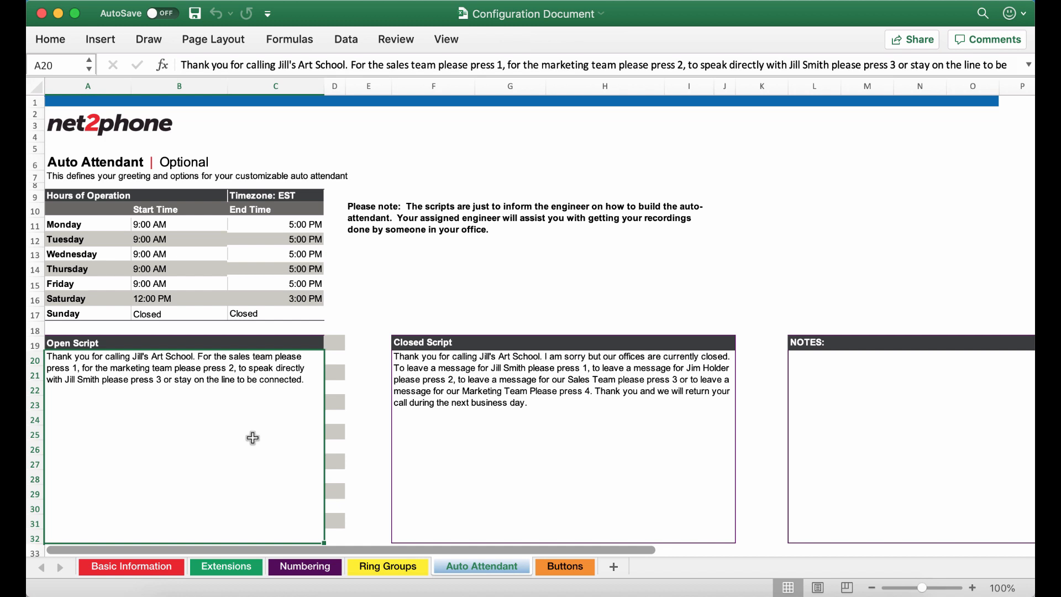
scroll(down, 3)
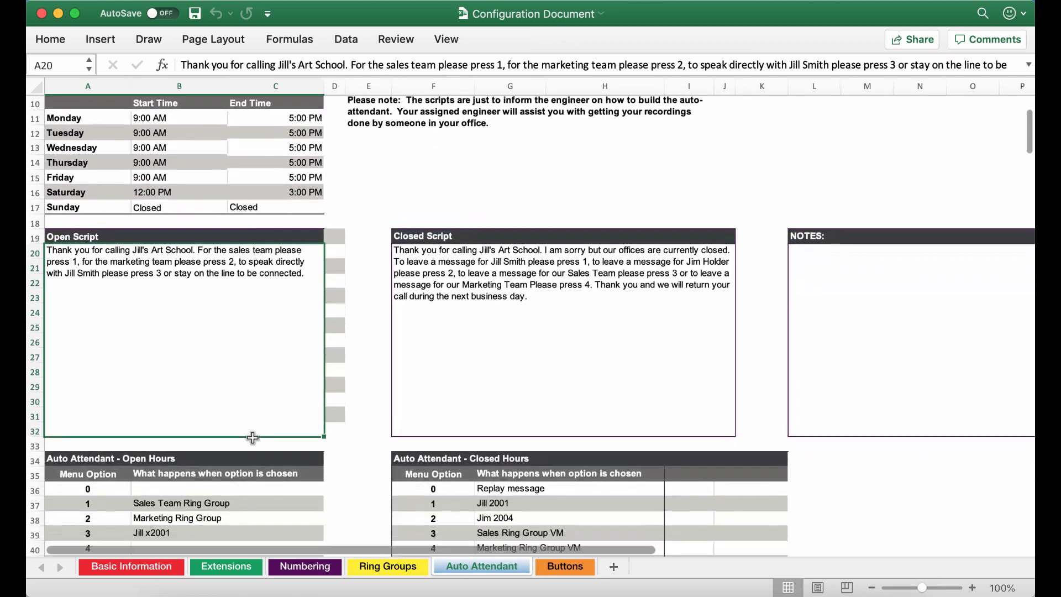
scroll(down, 3)
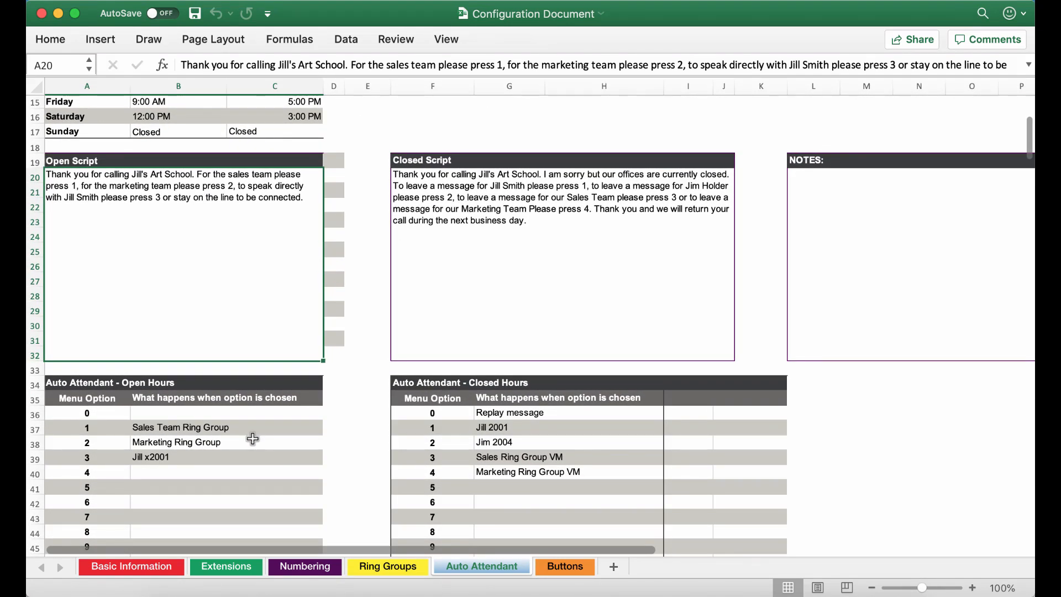
mouse_move(250, 434)
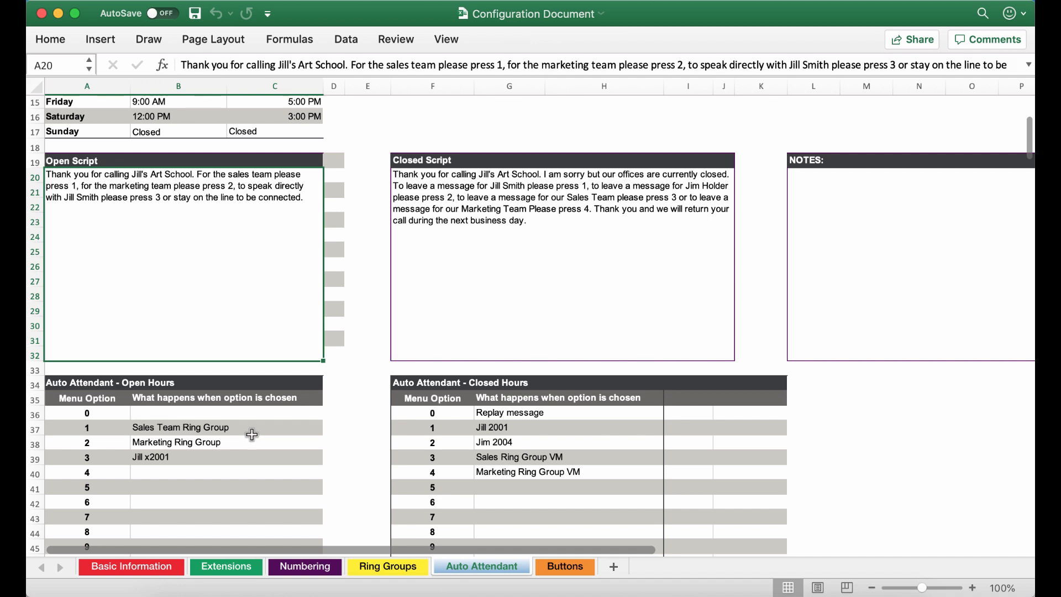
mouse_move(250, 432)
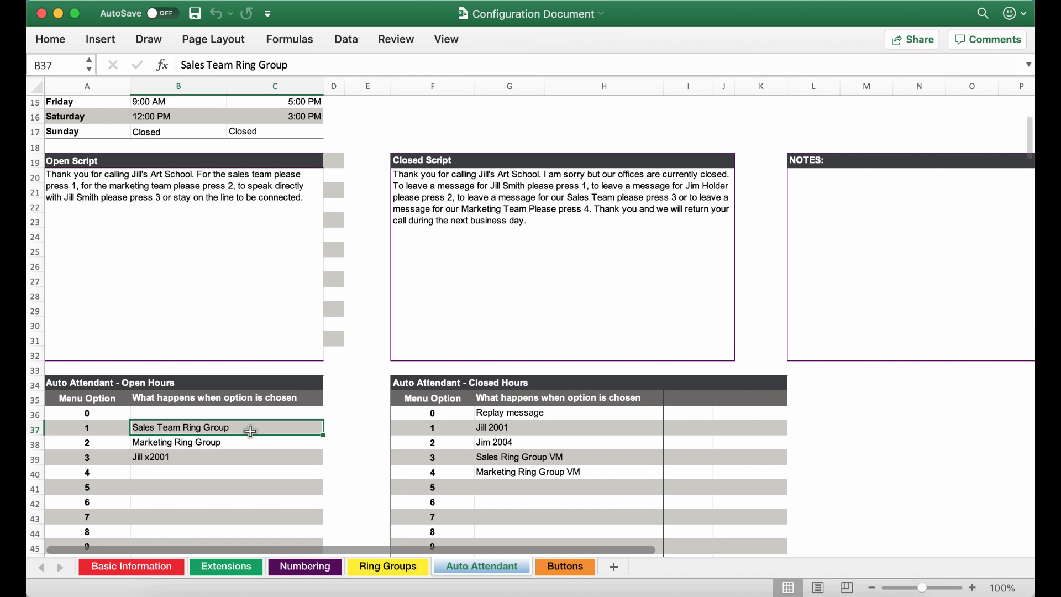
mouse_move(248, 459)
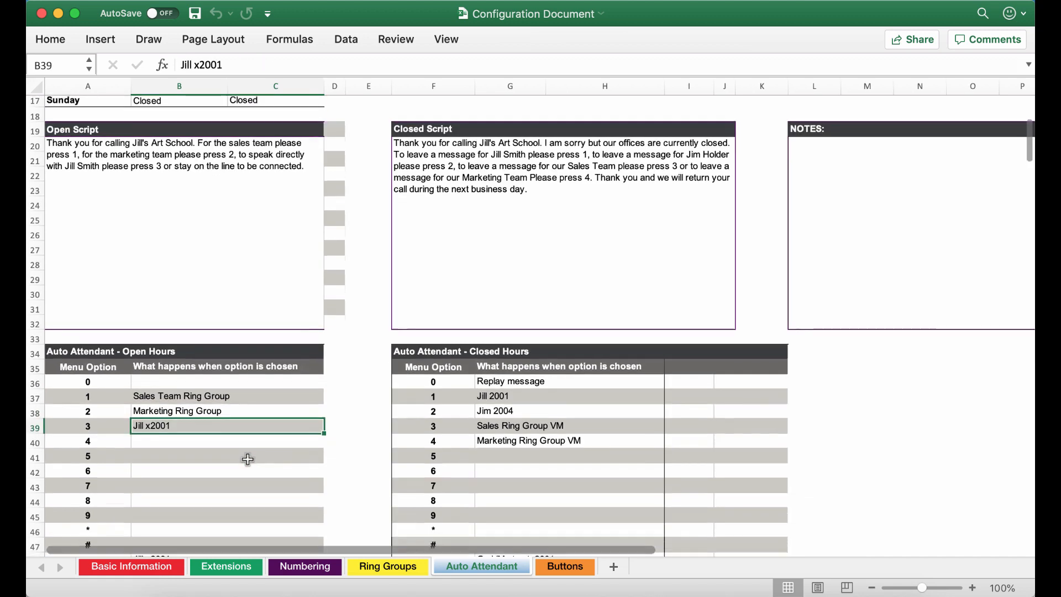
scroll(down, 3)
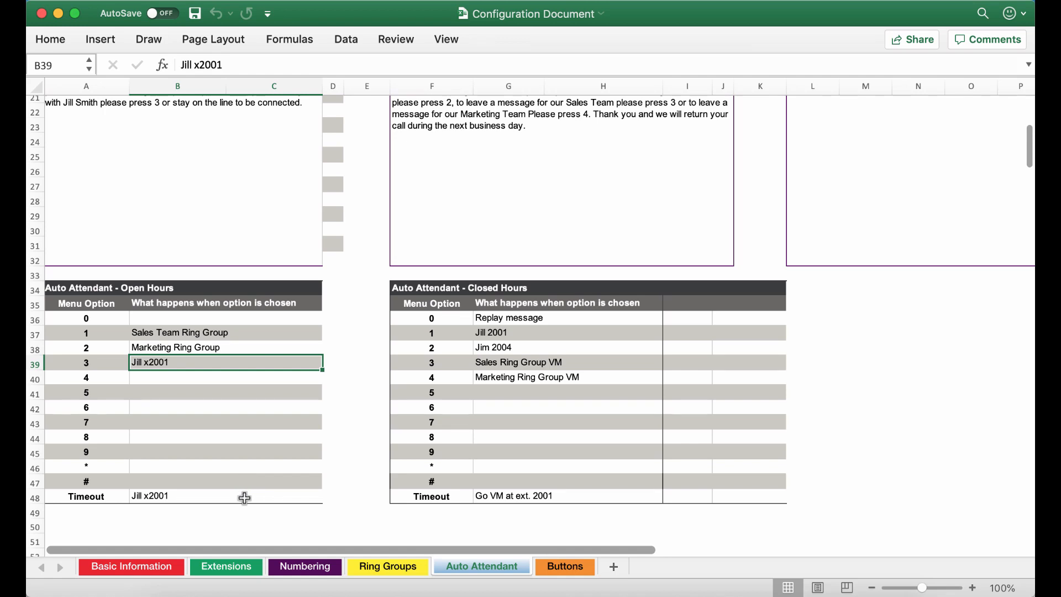
click(193, 496)
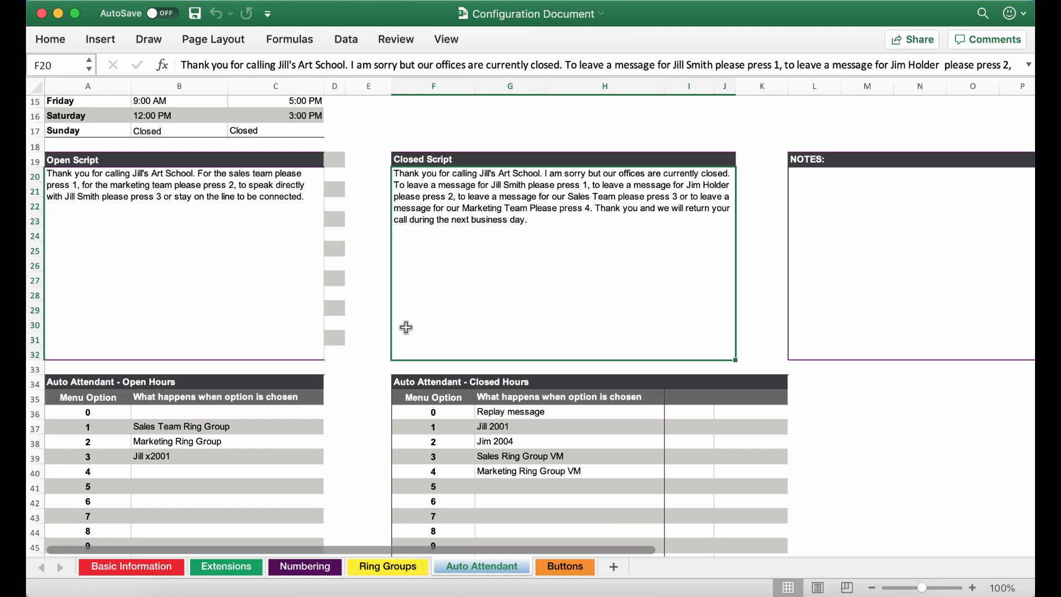
mouse_move(602, 419)
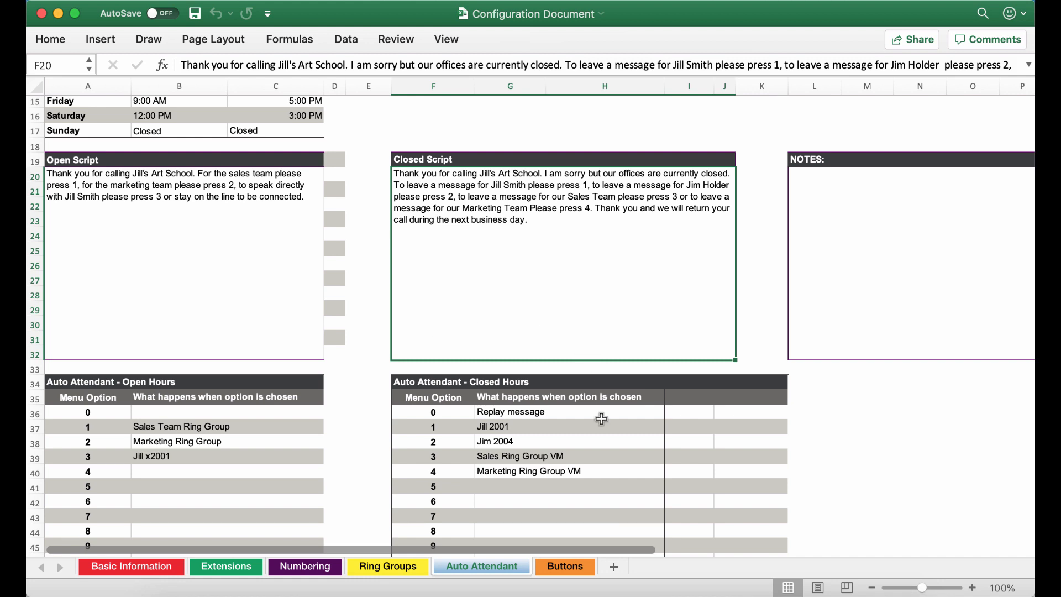
scroll(down, 3)
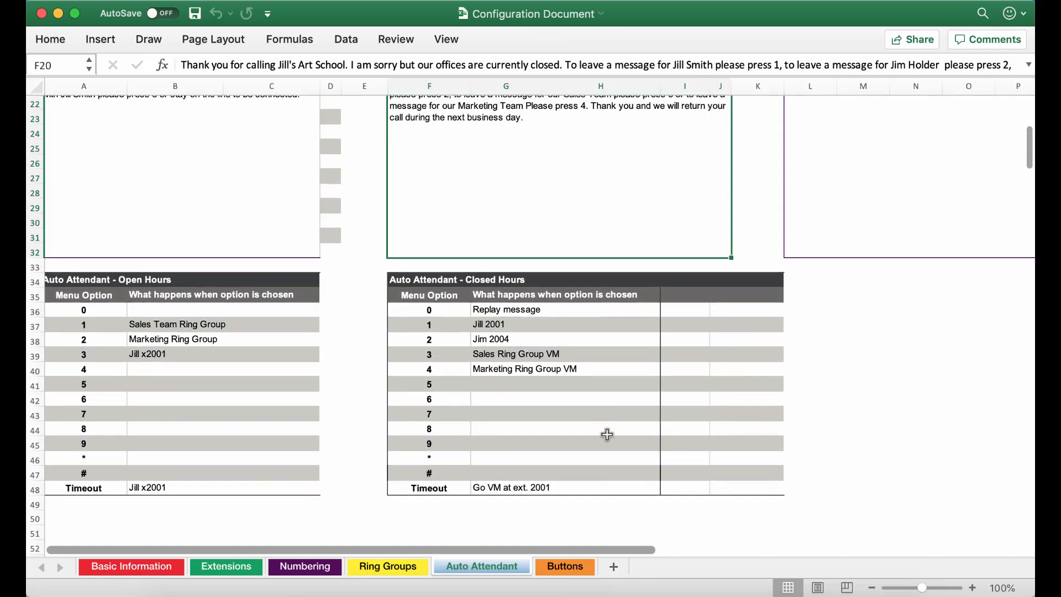
click(598, 487)
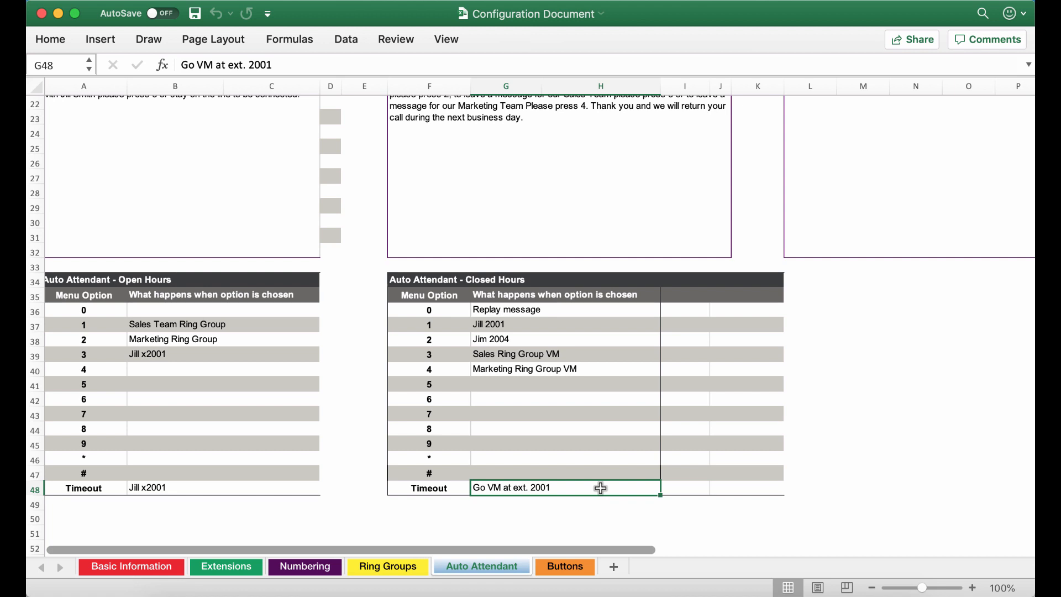
mouse_move(643, 337)
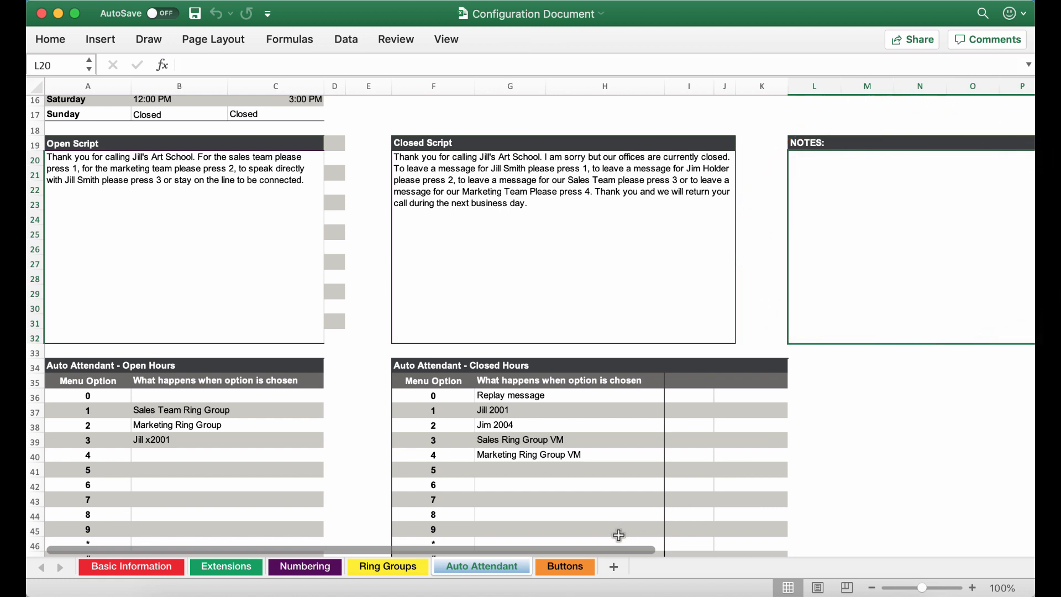
Switch to the Buttons sheet showing Polycom phone key assignments
click(562, 566)
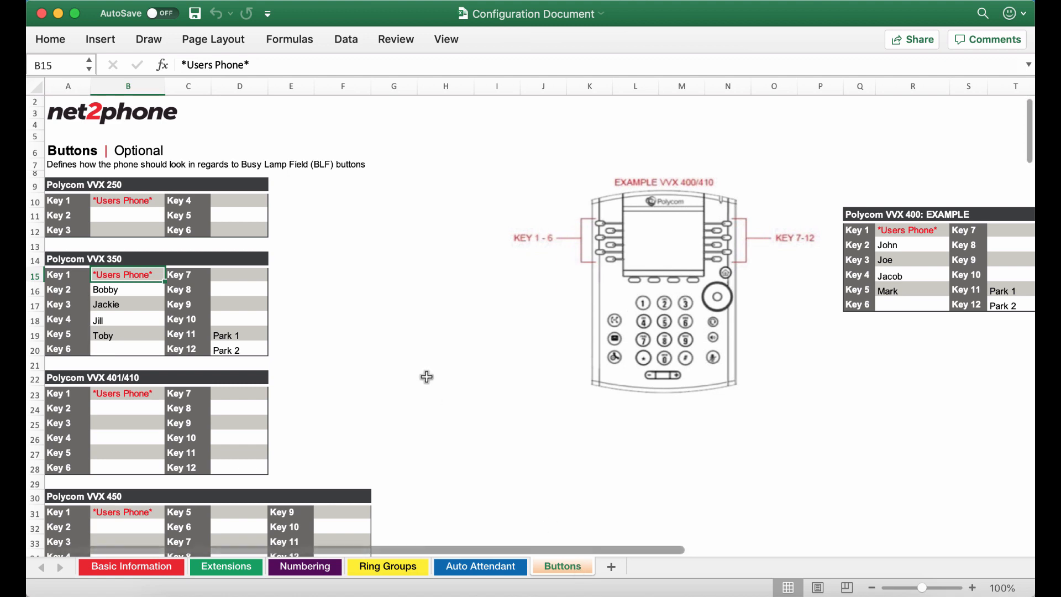
mouse_move(157, 275)
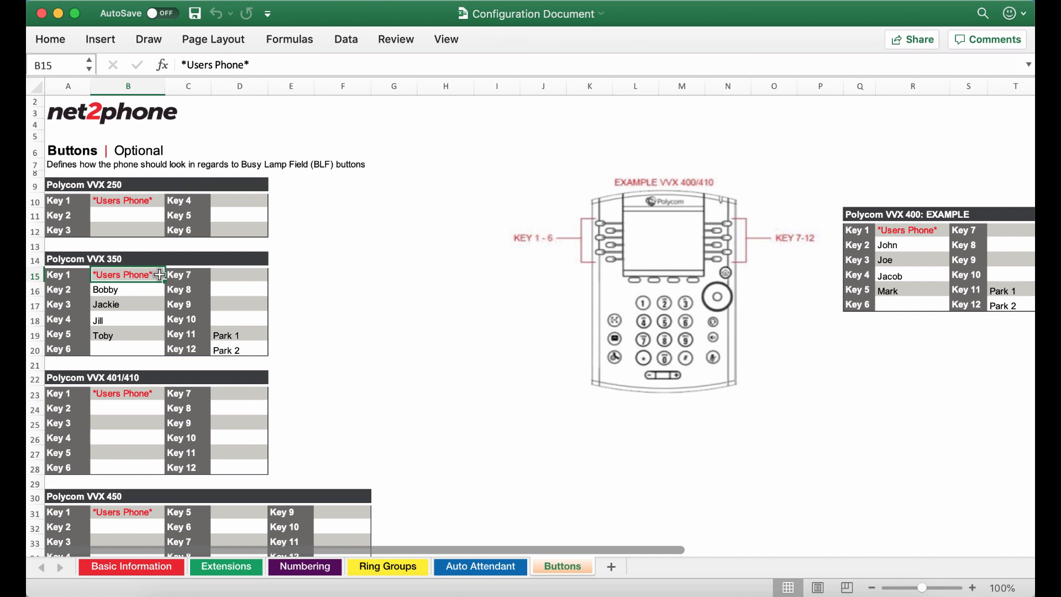
mouse_move(151, 285)
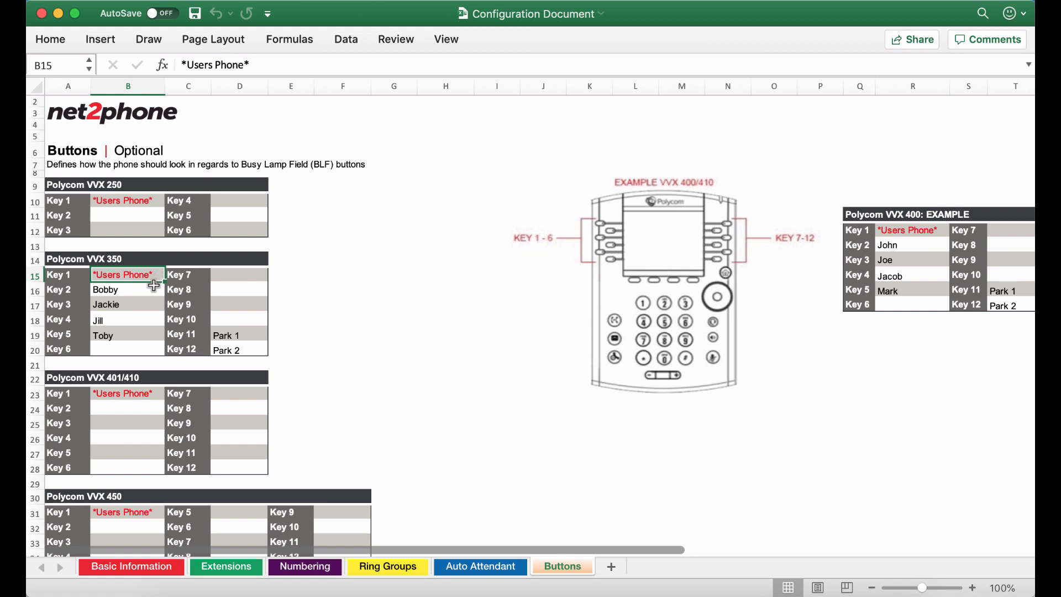
mouse_move(148, 340)
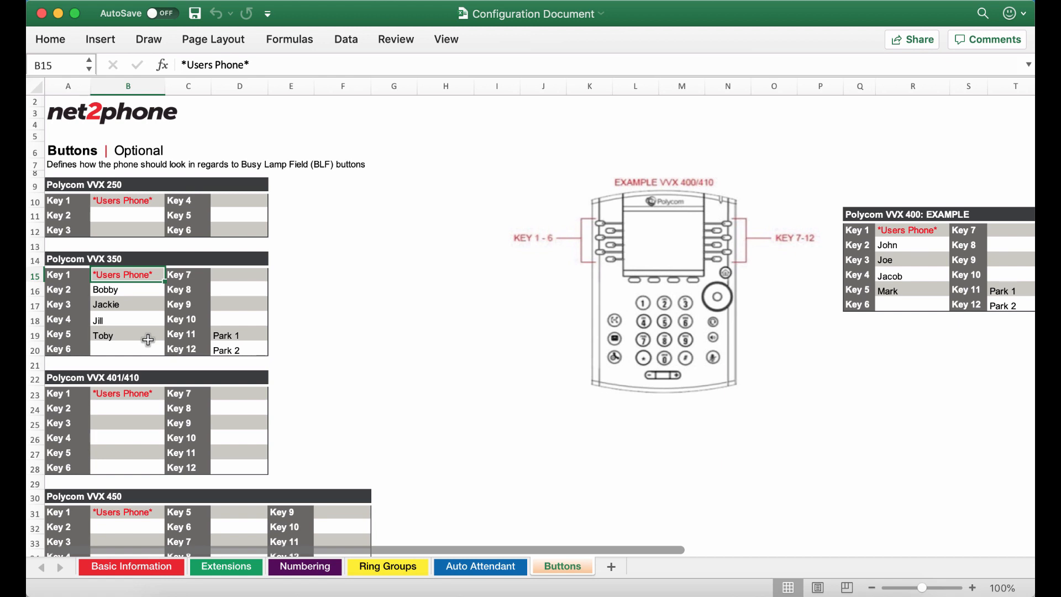
mouse_move(266, 332)
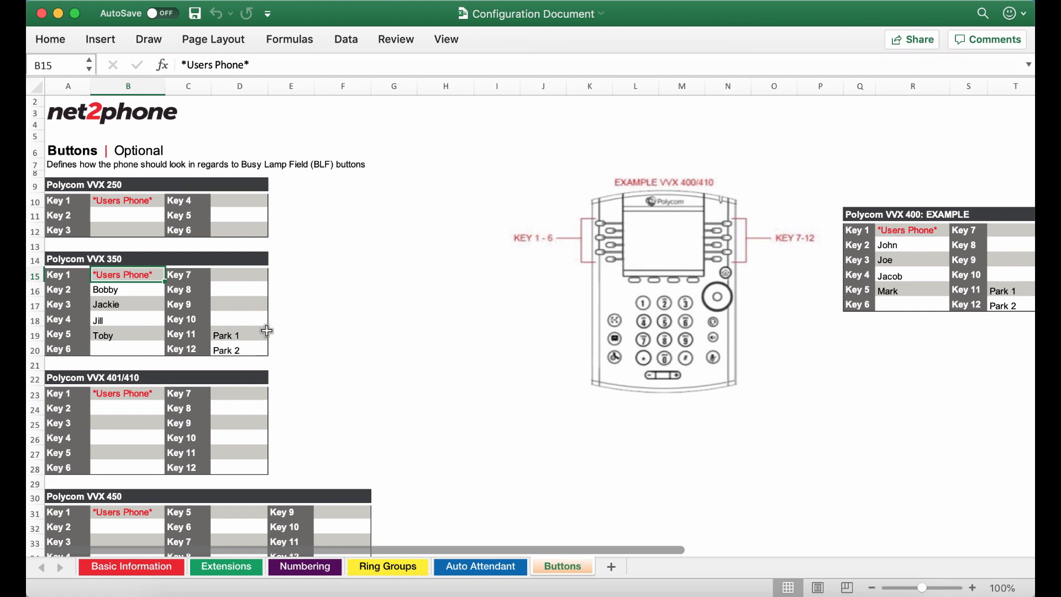
mouse_move(263, 350)
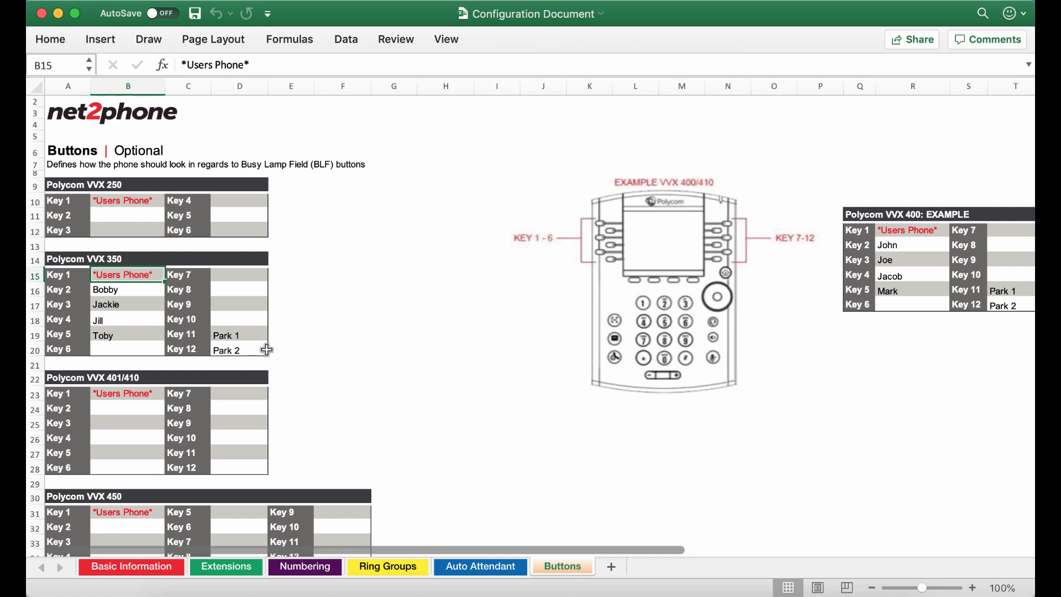